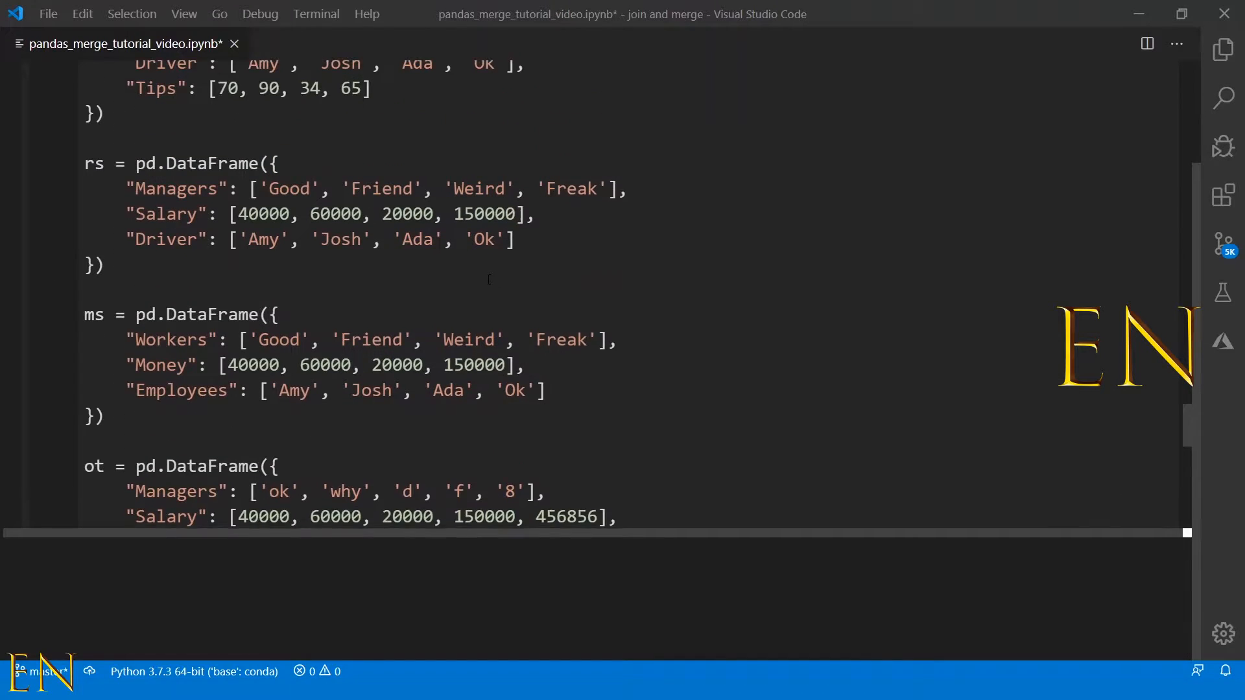
Scroll through the ls, rs, ms and ot DataFrame outputs down to the inner-merge cell
scroll("up", 3)
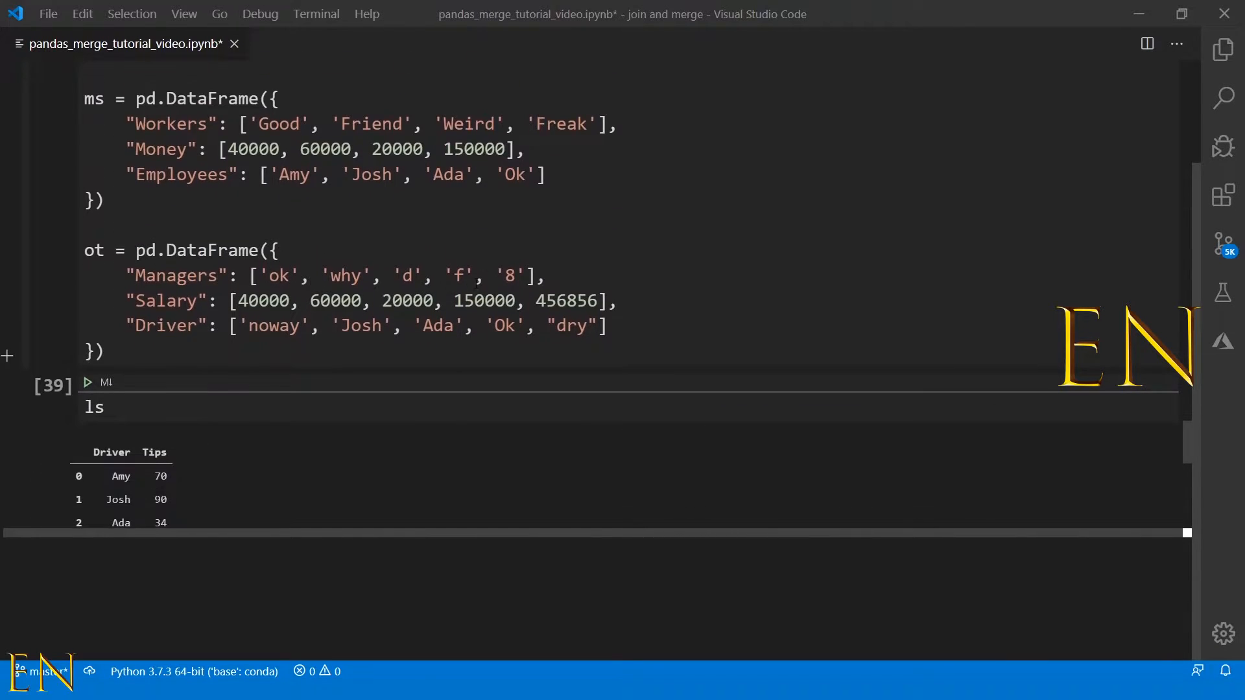
scroll("down", 3)
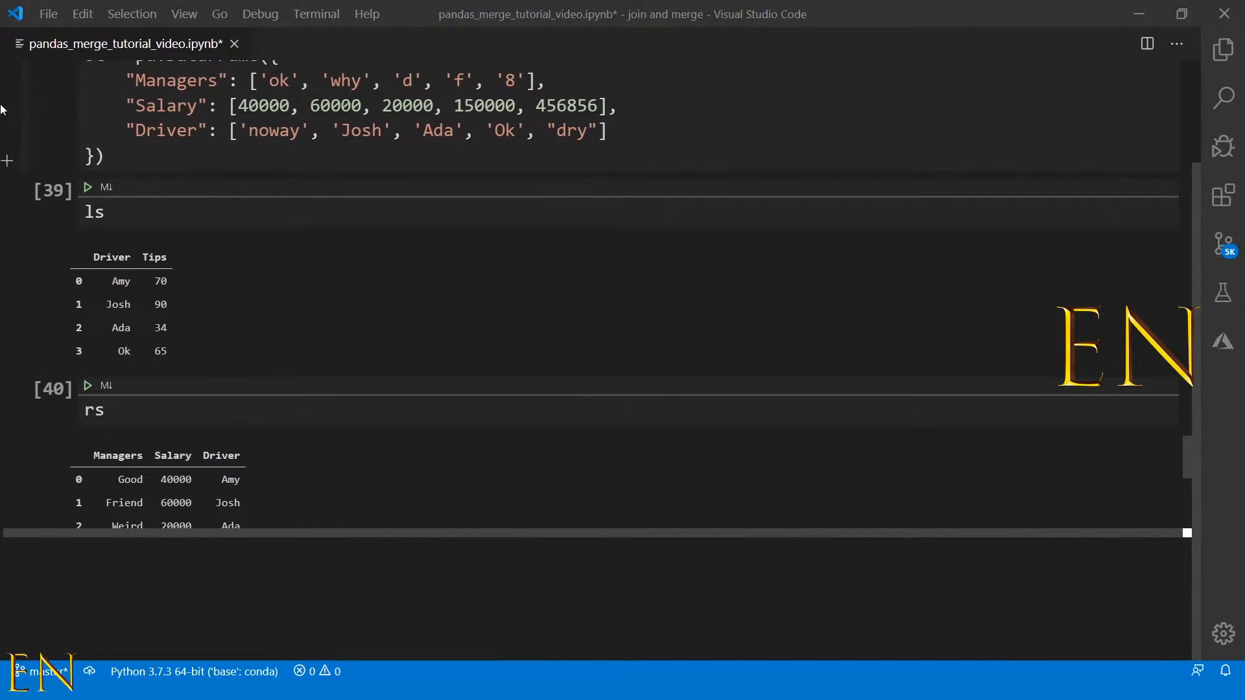
scroll("down", 3)
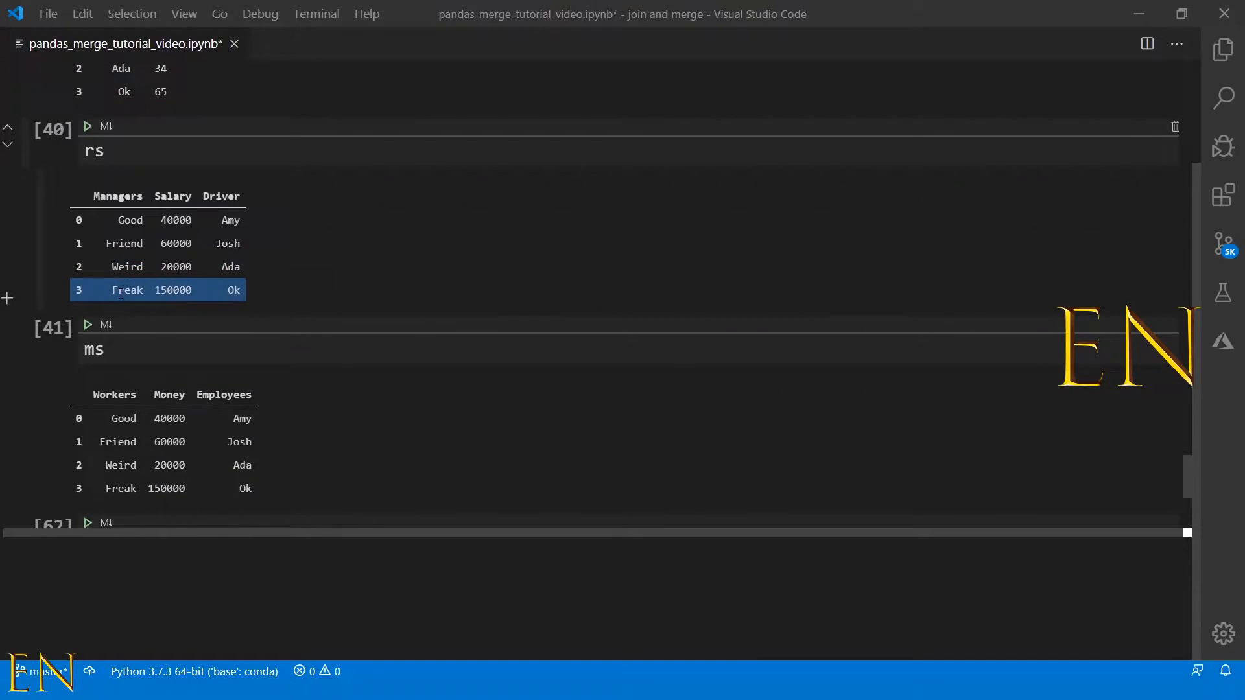
scroll("down", 3)
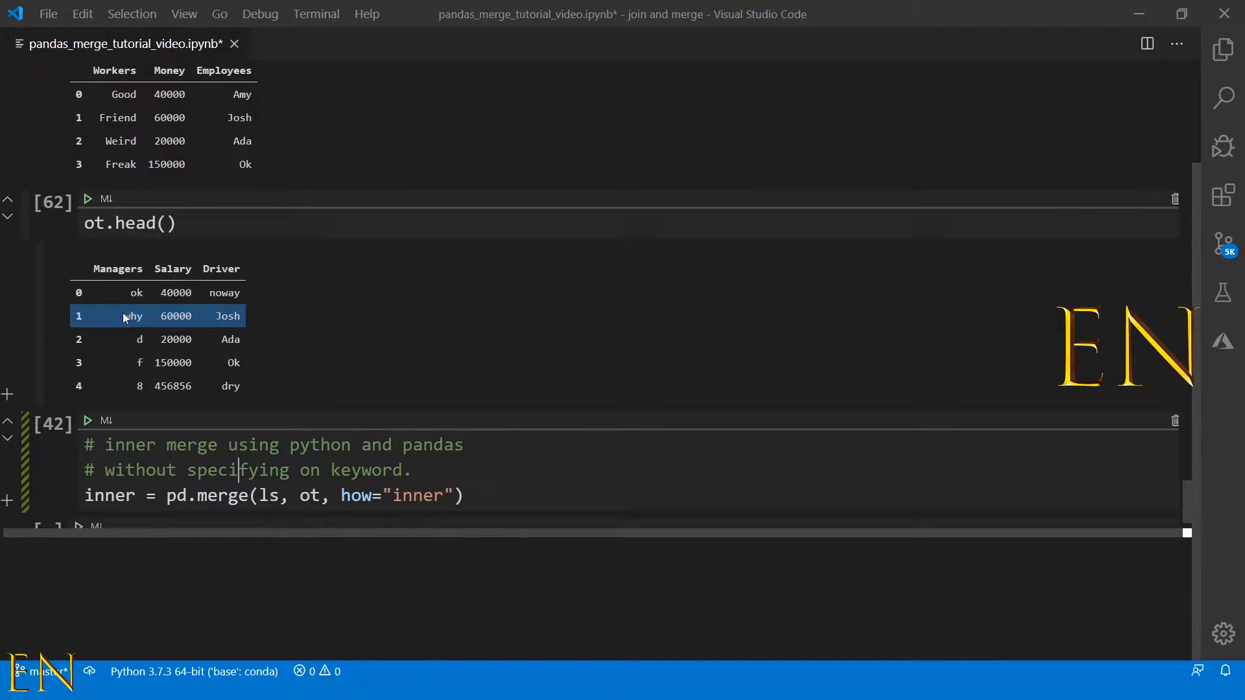
scroll("down", 3)
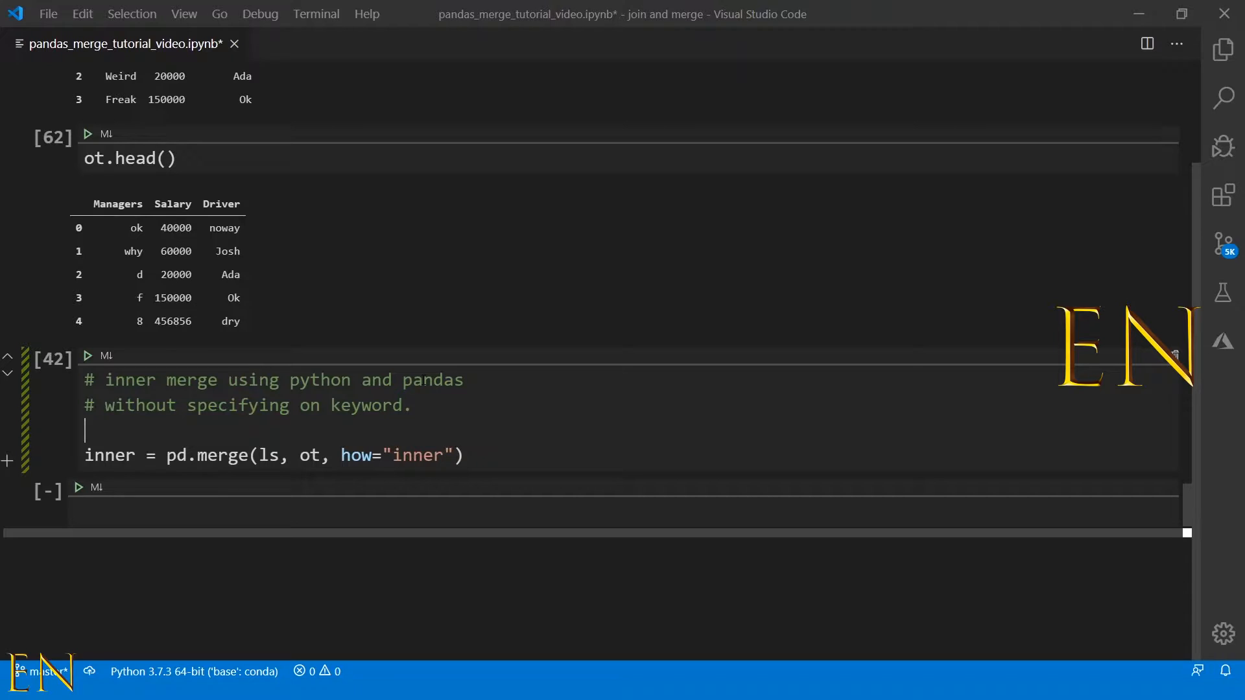
Wrap the word on in double quotes in the inner-merge comment
double_click(309, 404)
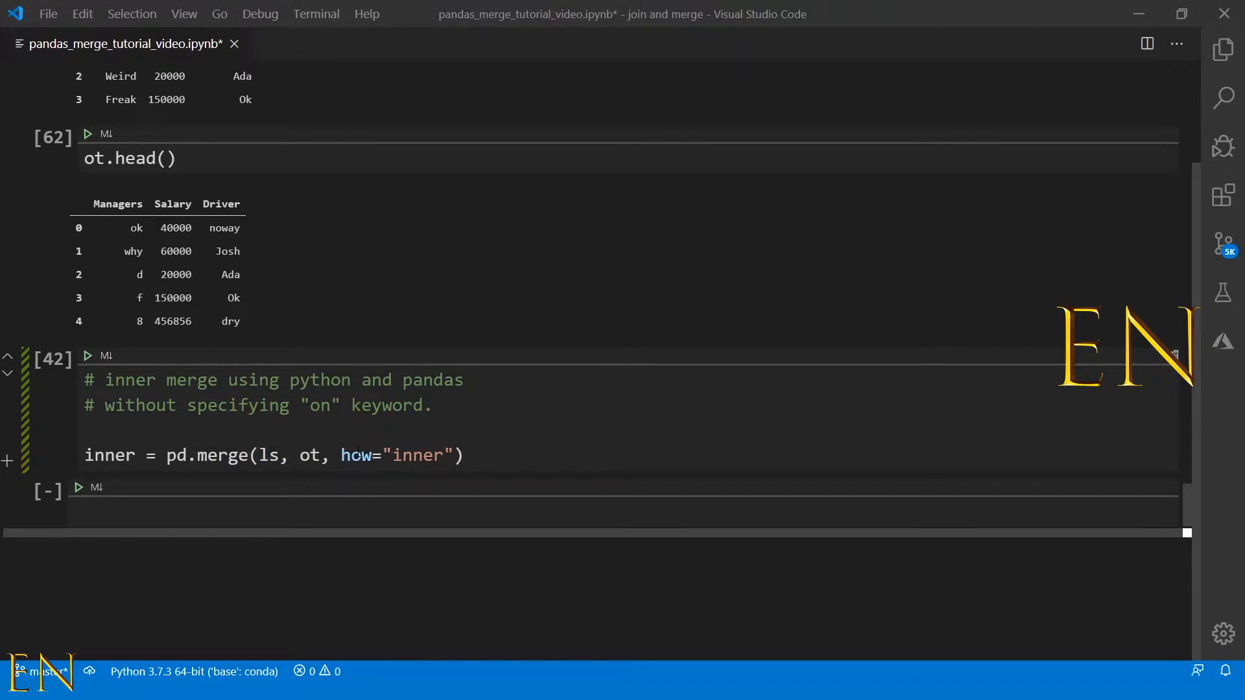
scroll("up", 3)
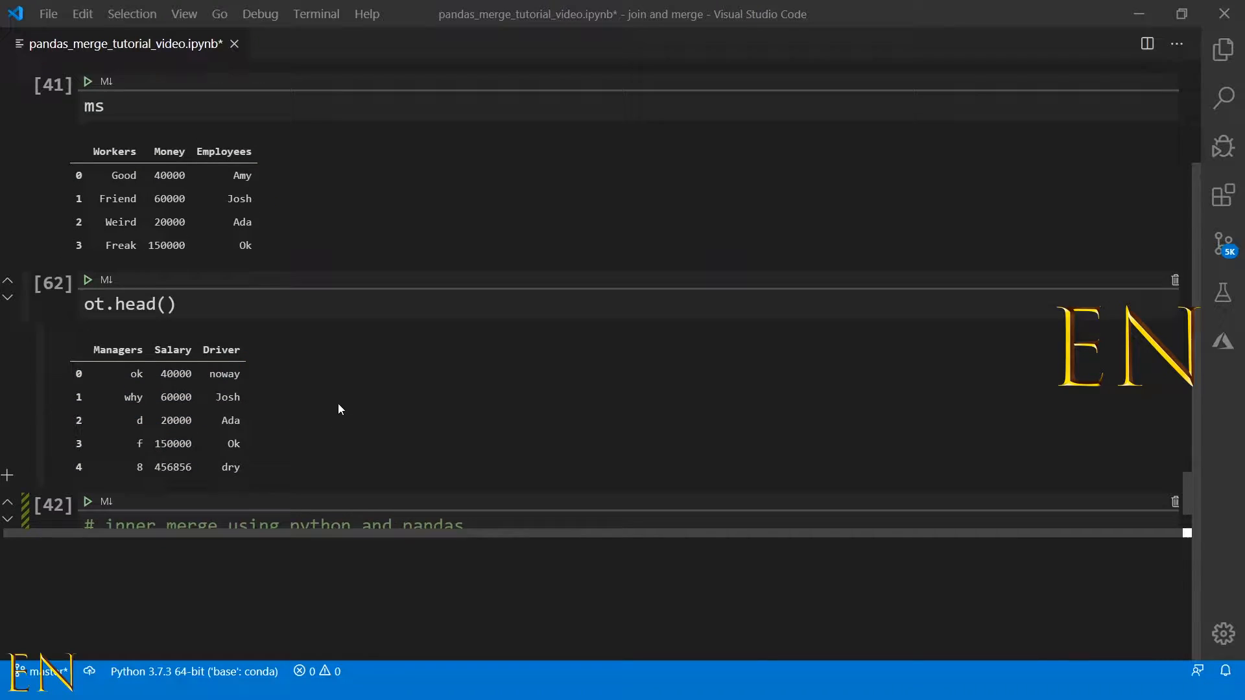
scroll("up", 3)
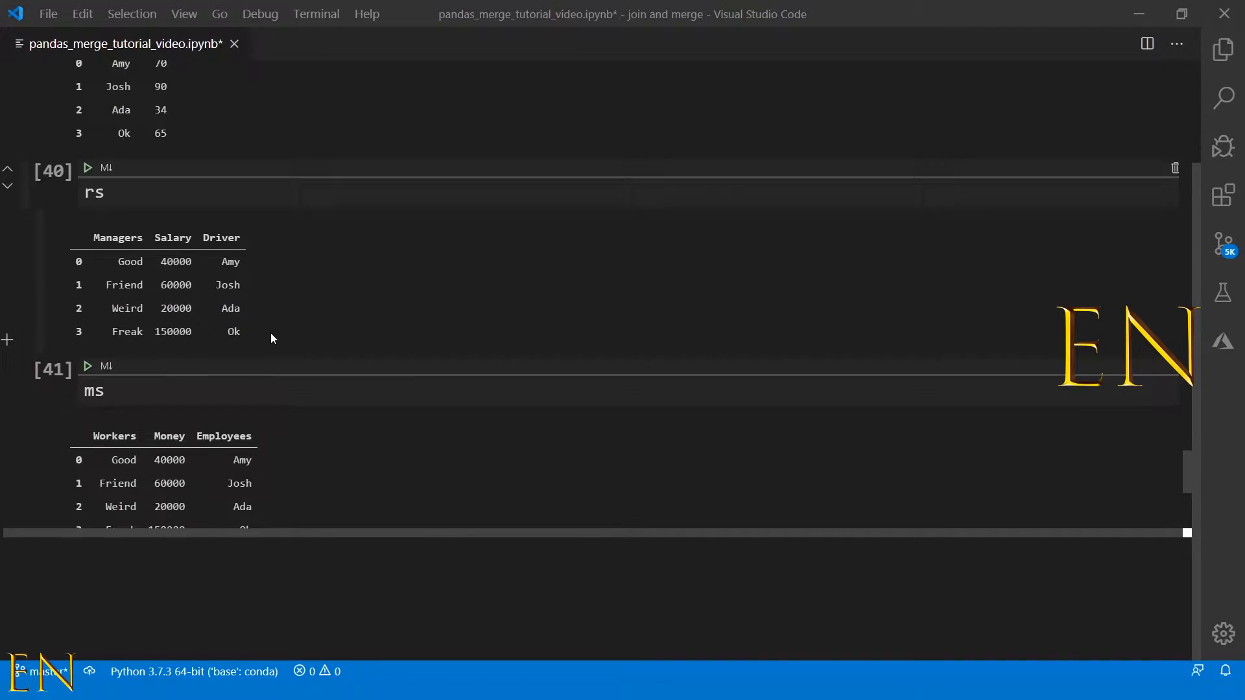
scroll("down", 3)
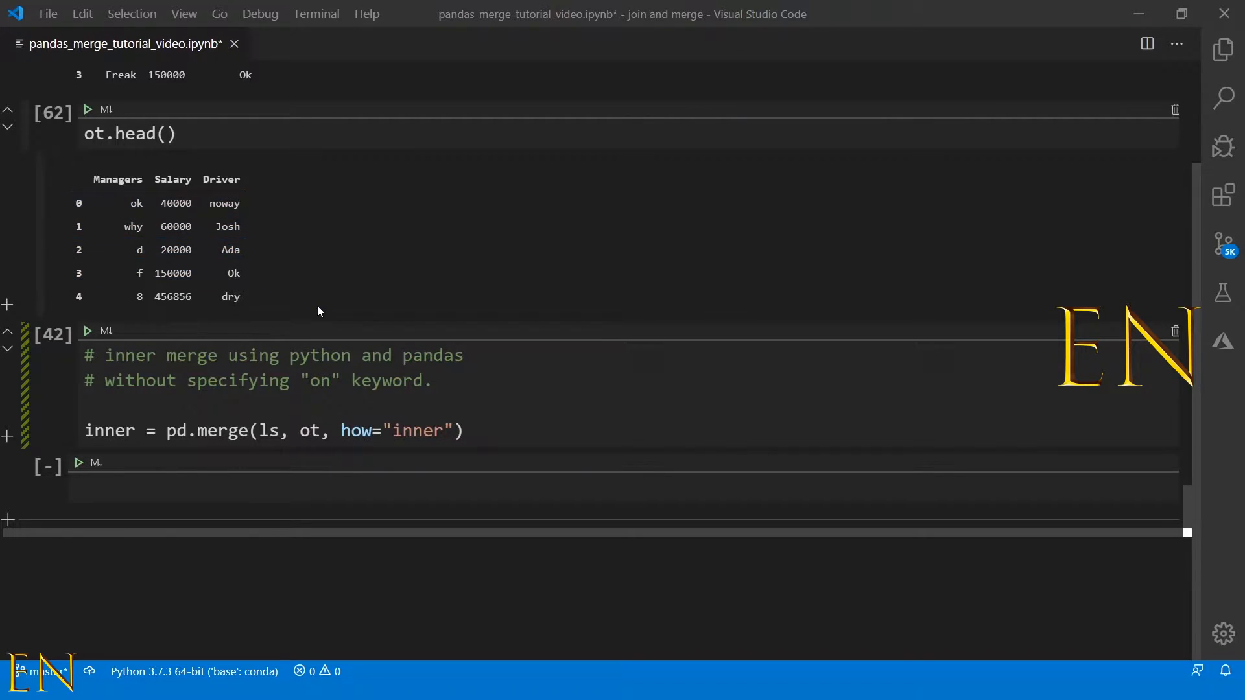
scroll("up", 3)
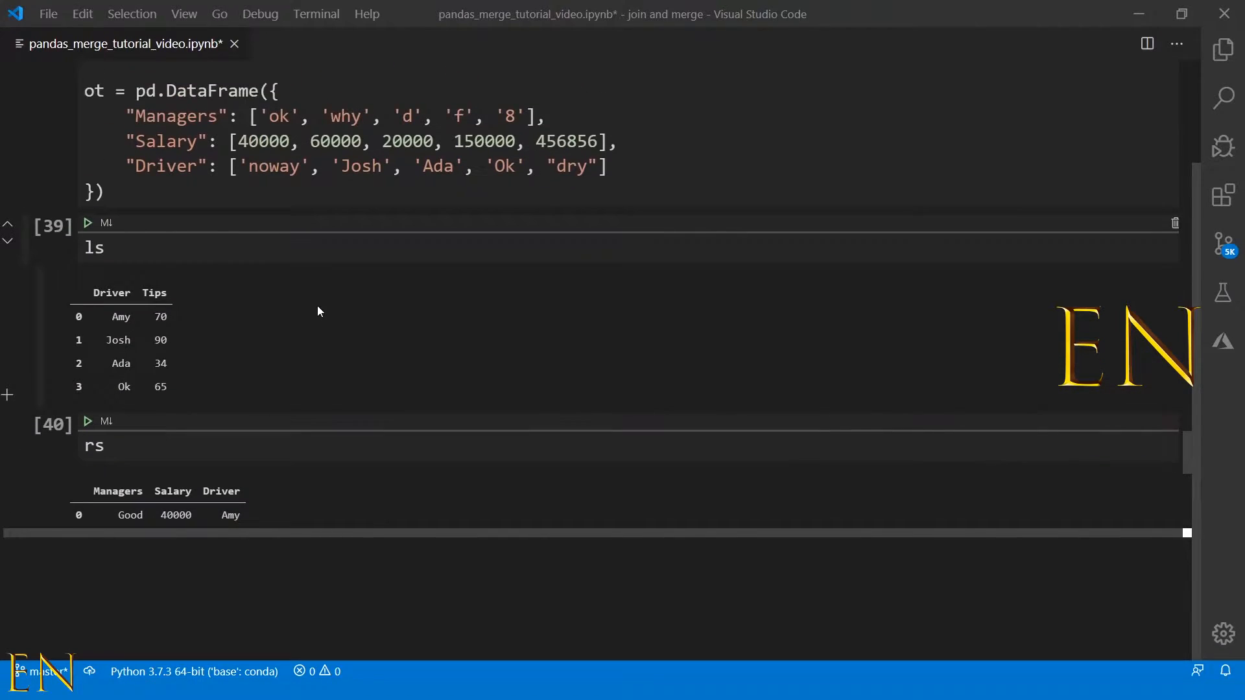
Compare the ls and ot tables above the merge cell
left_click(121, 367)
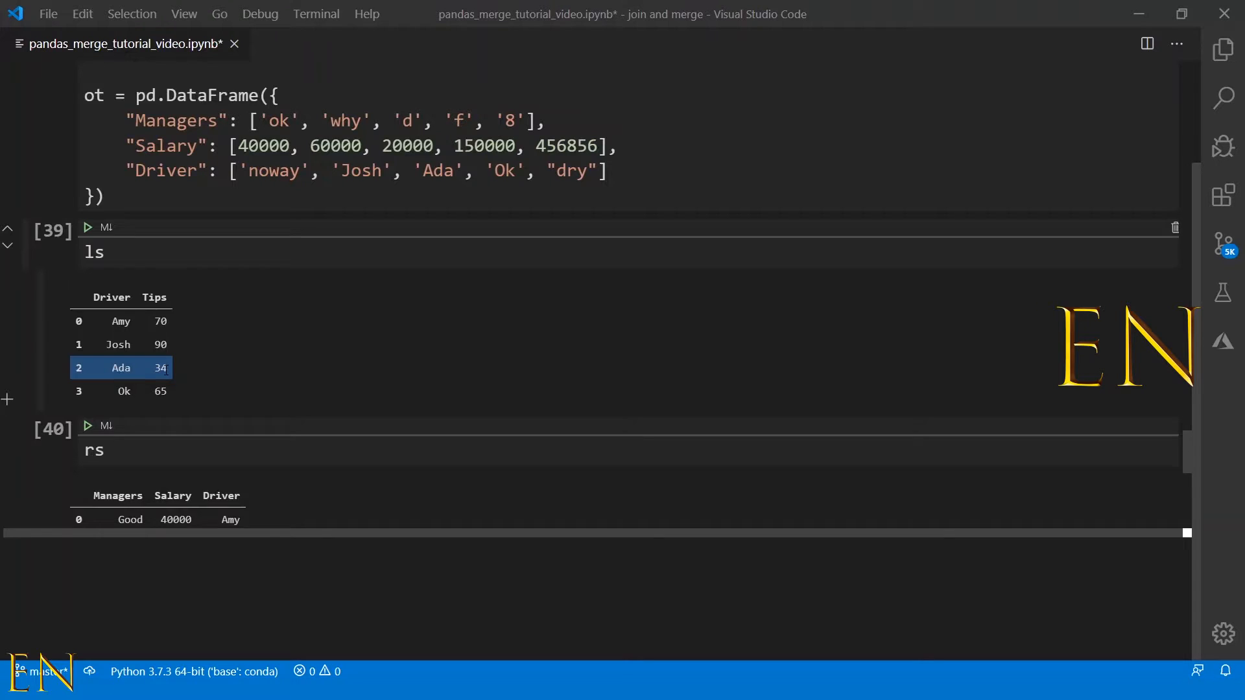
scroll("down", 3)
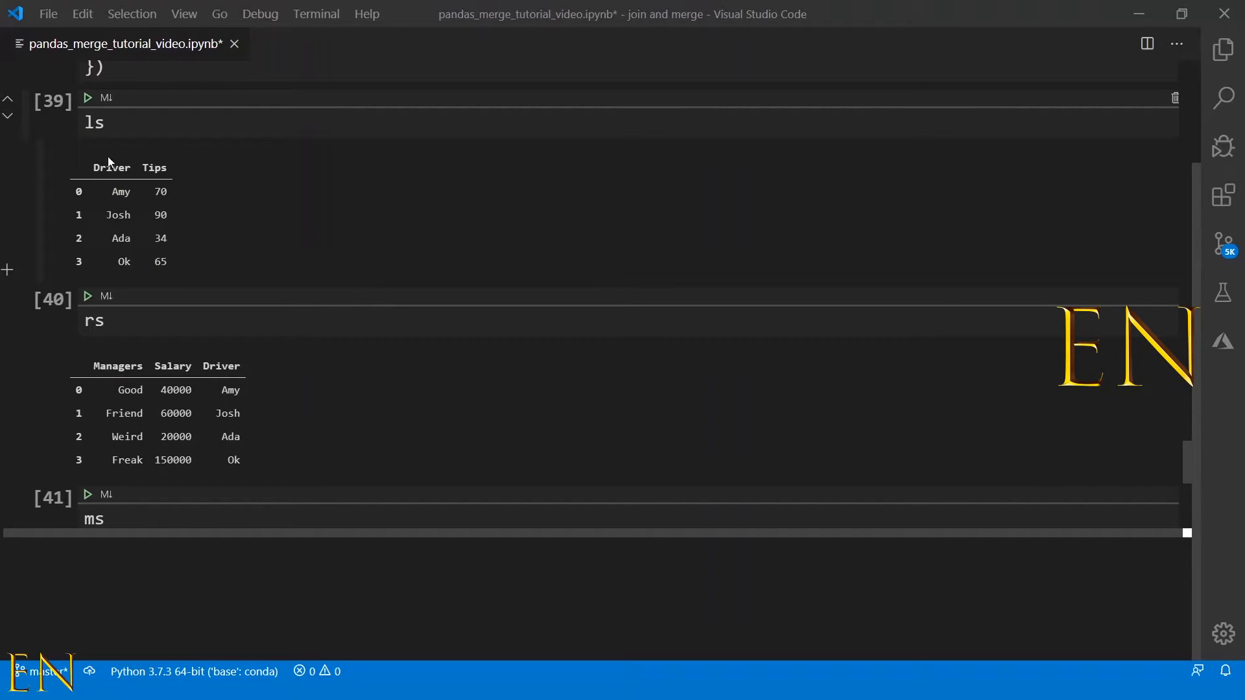
scroll("down", 3)
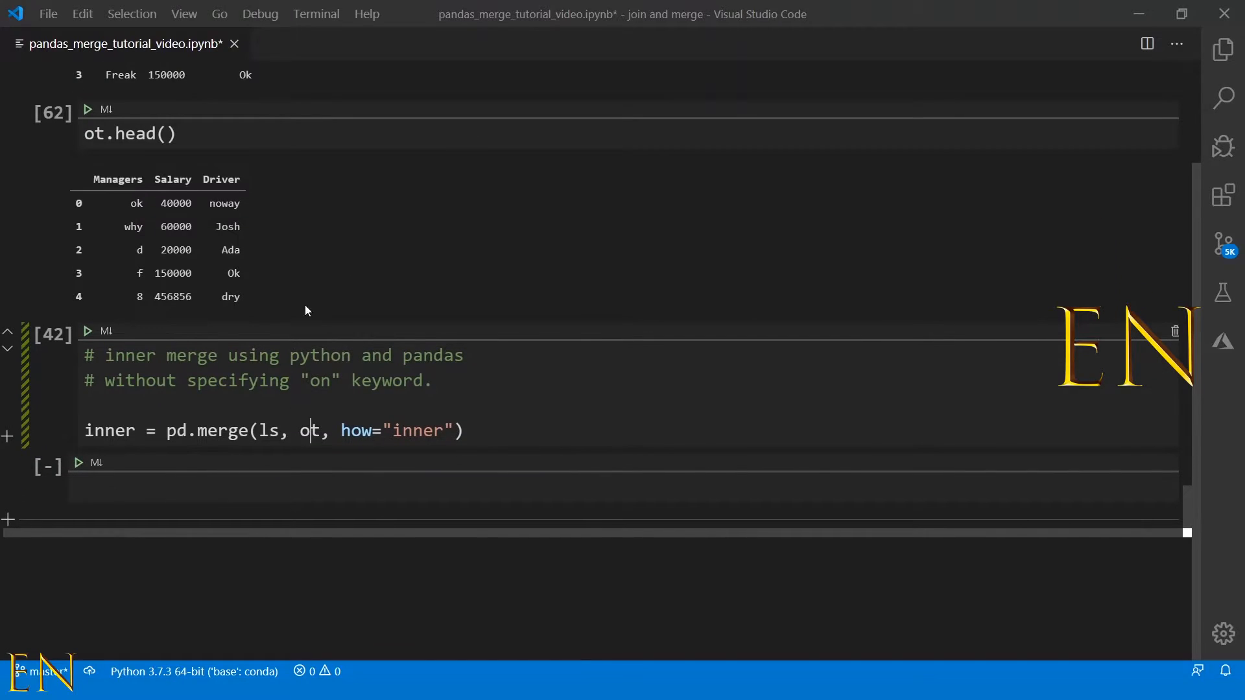
left_click(158, 225)
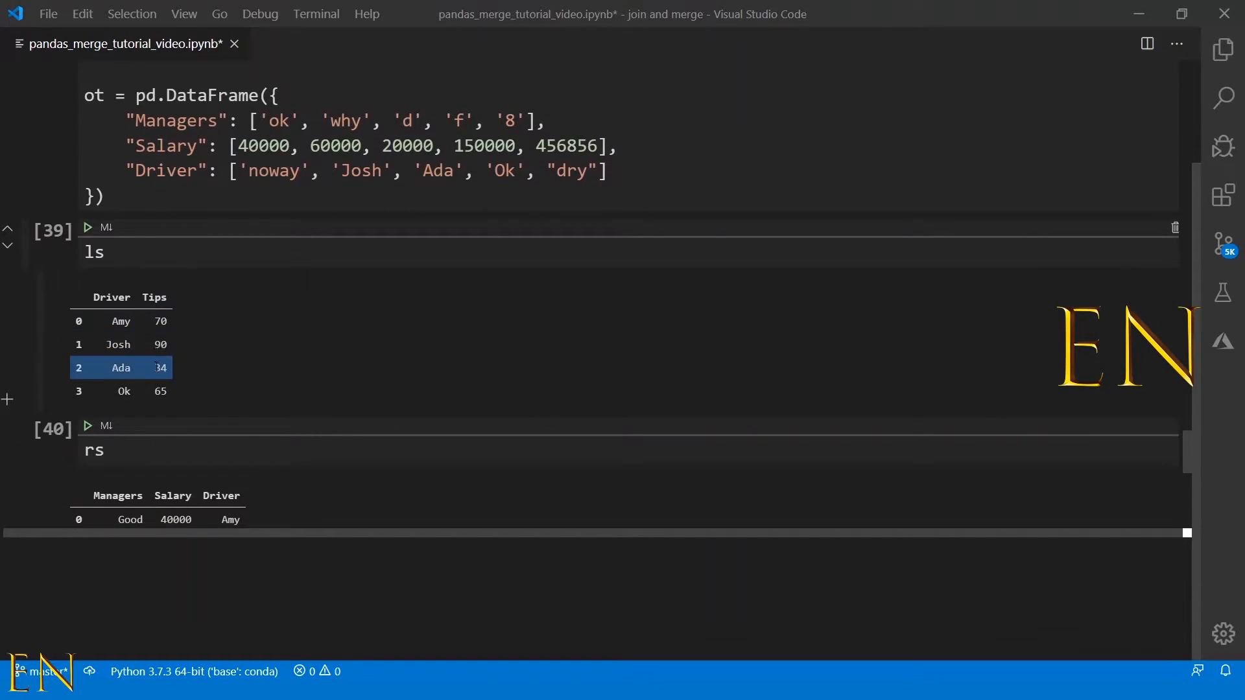
scroll("down", 3)
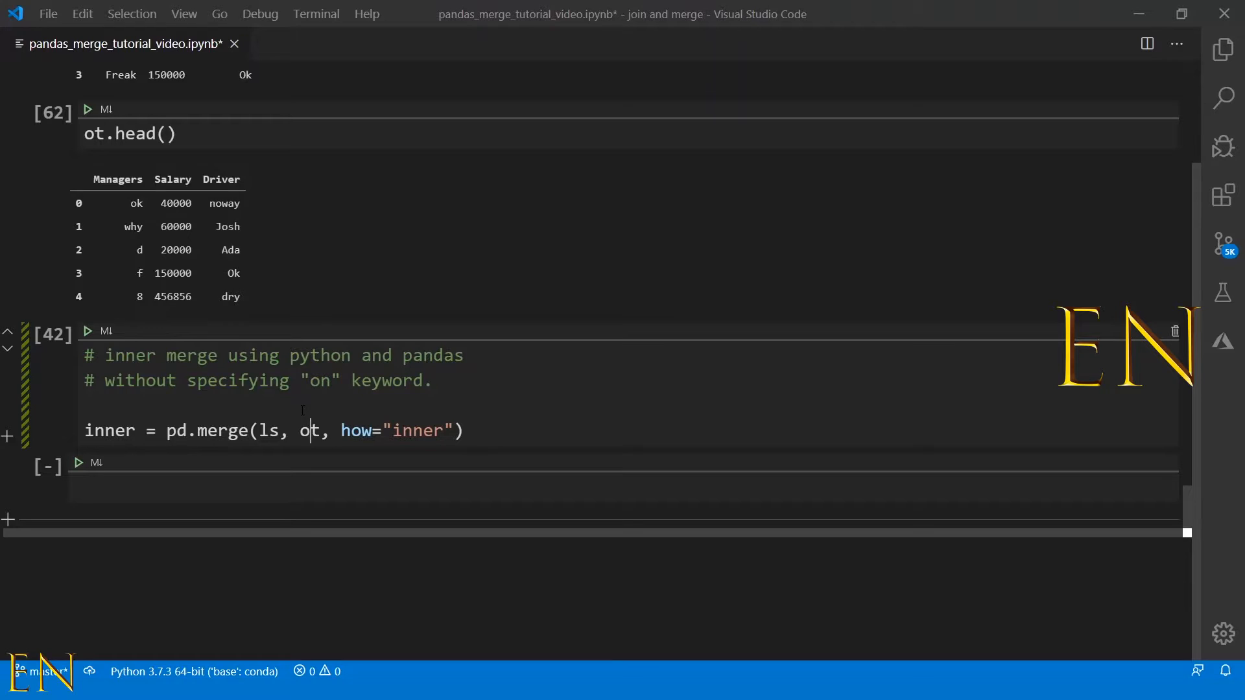
mouse_move(257, 260)
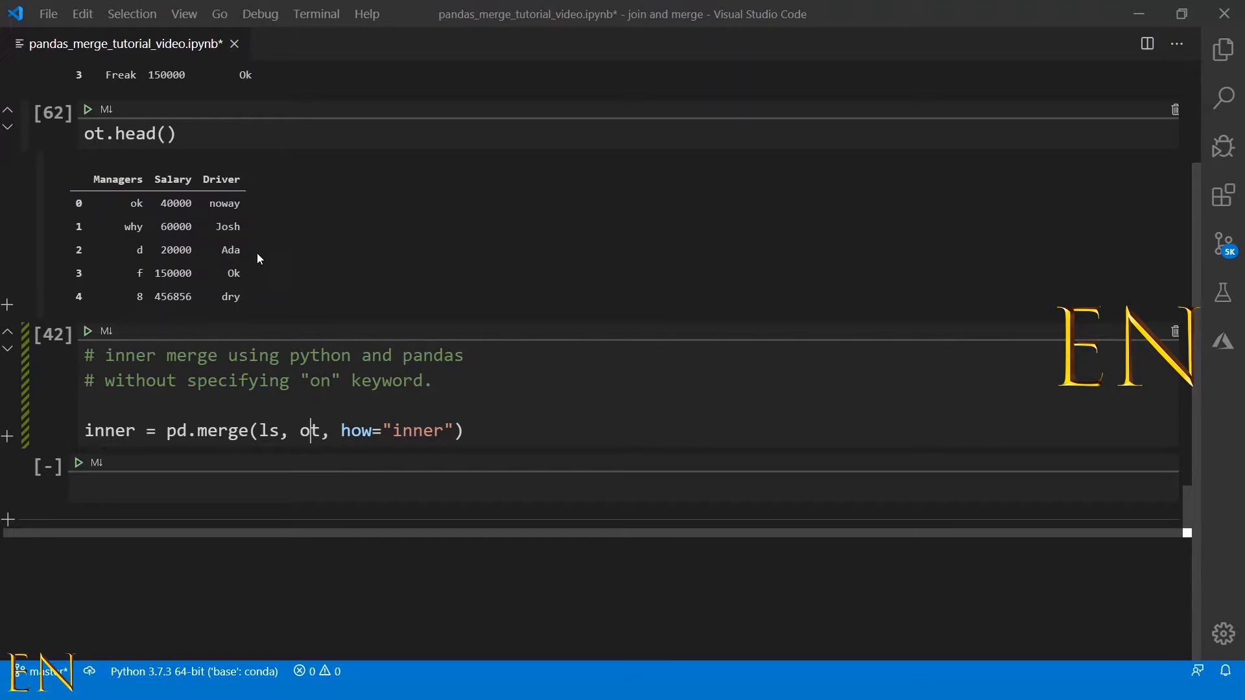
mouse_move(250, 328)
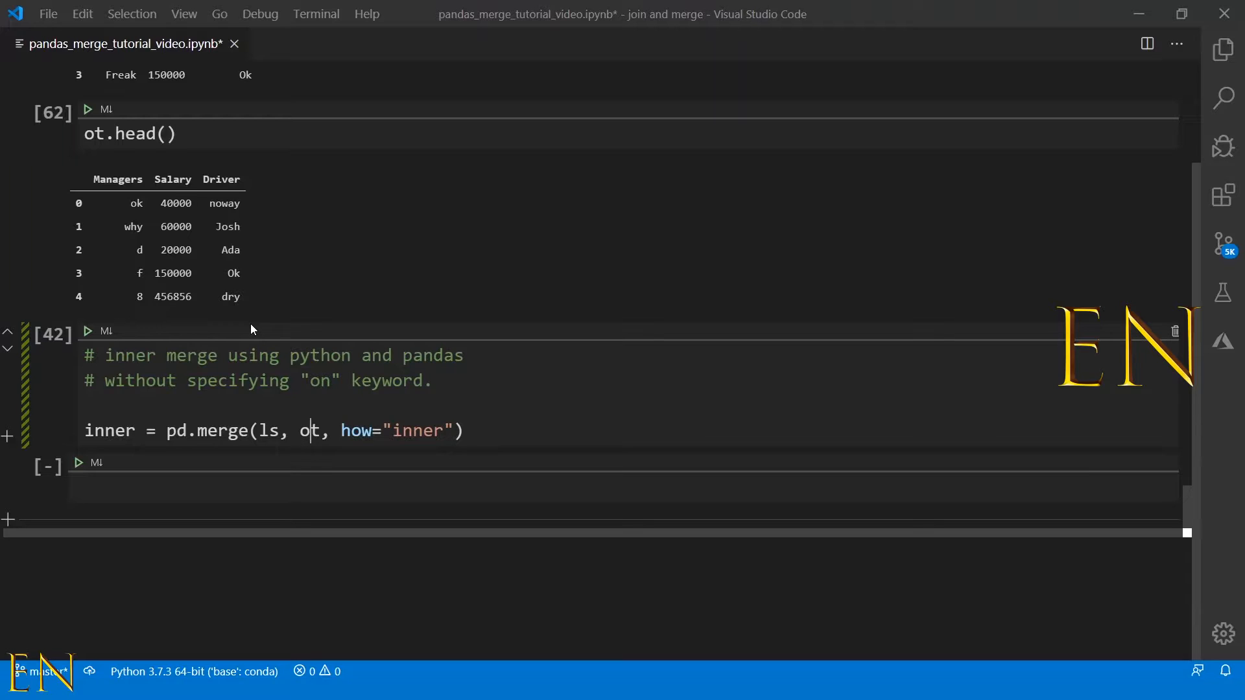
mouse_move(254, 333)
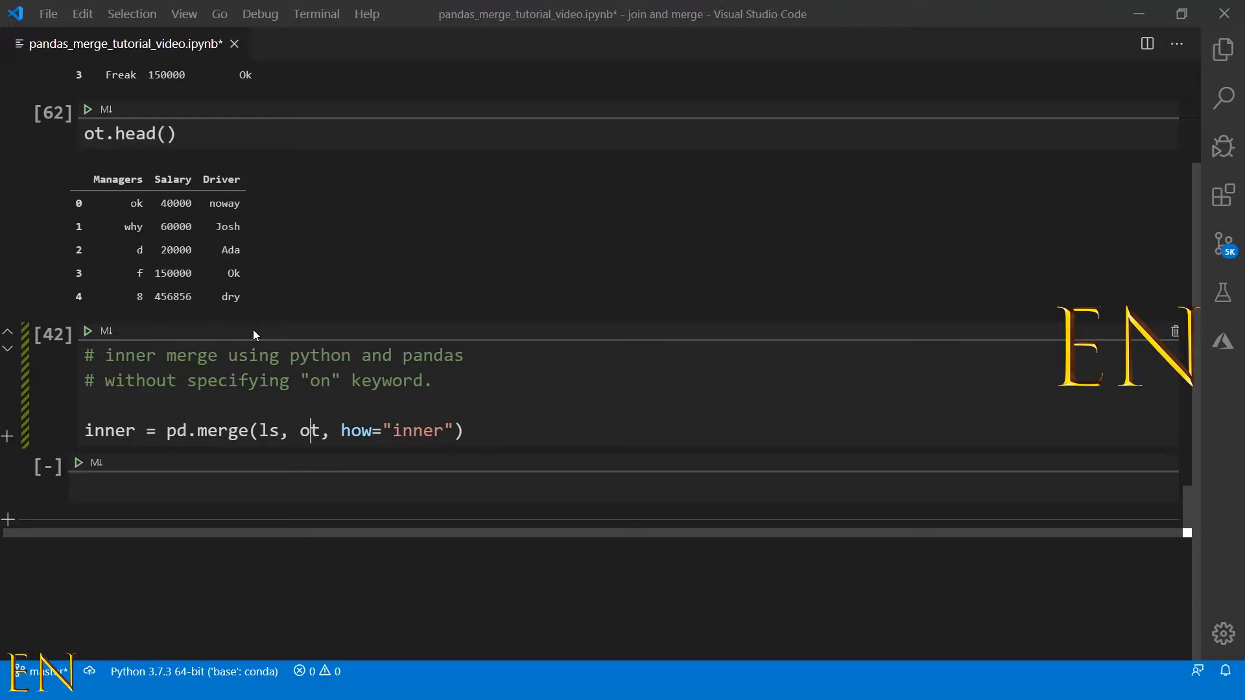
mouse_move(250, 342)
type("inner")
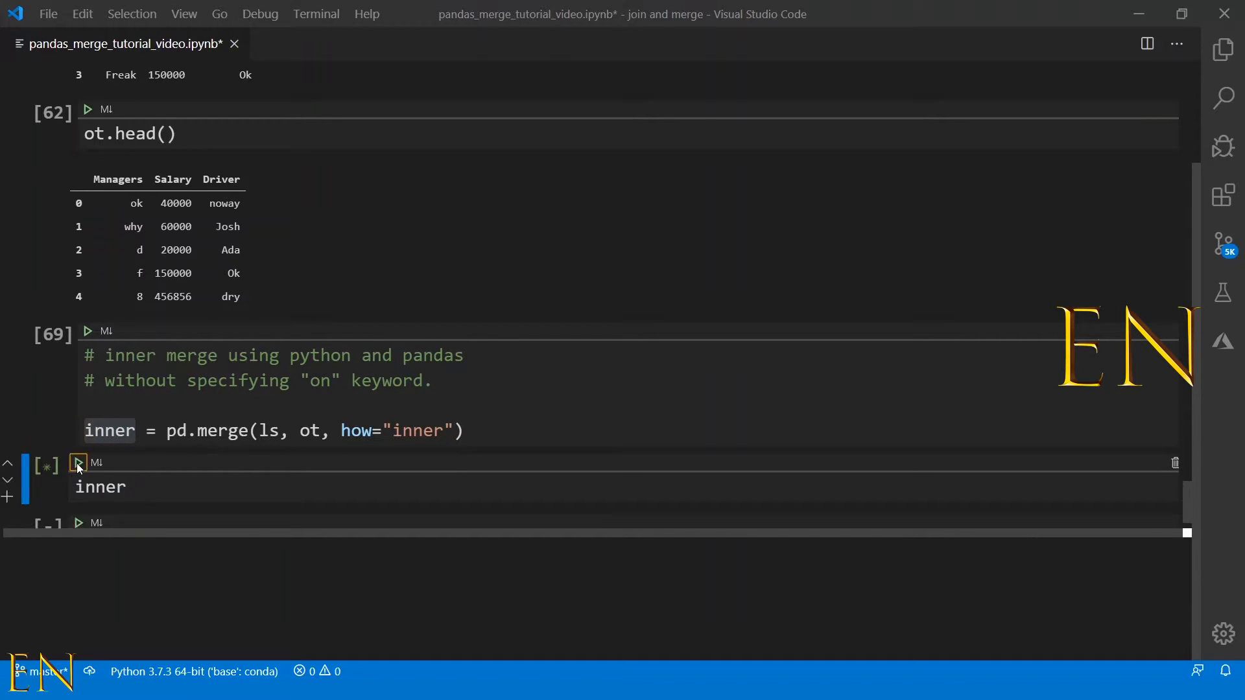
Run the inner merge of ls and ot and display the merged Driver, Tips, Managers, Salary table
left_click(78, 463)
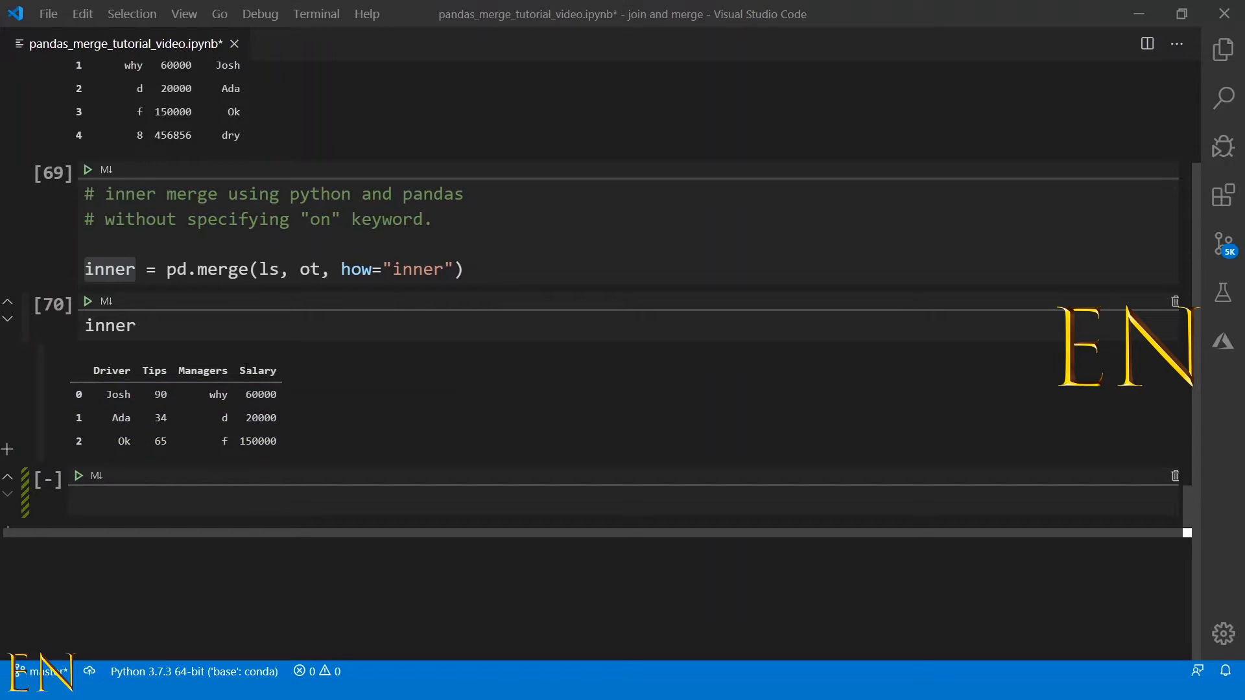
scroll("up", 3)
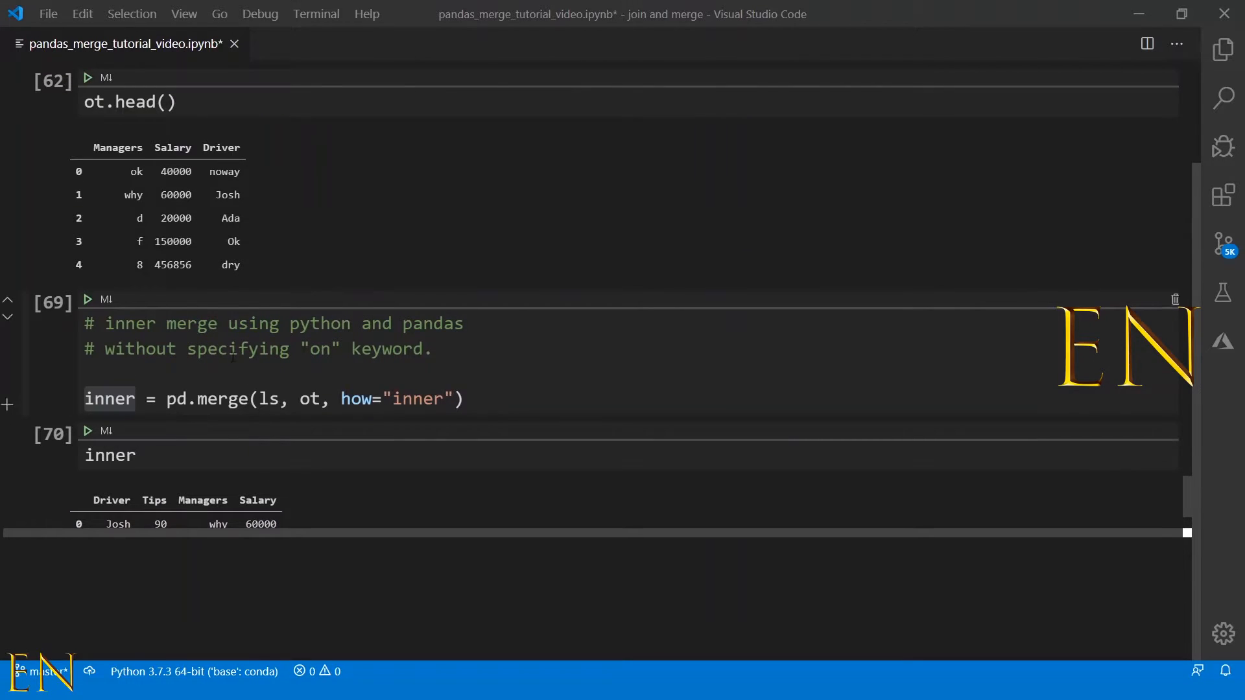
left_click(158, 265)
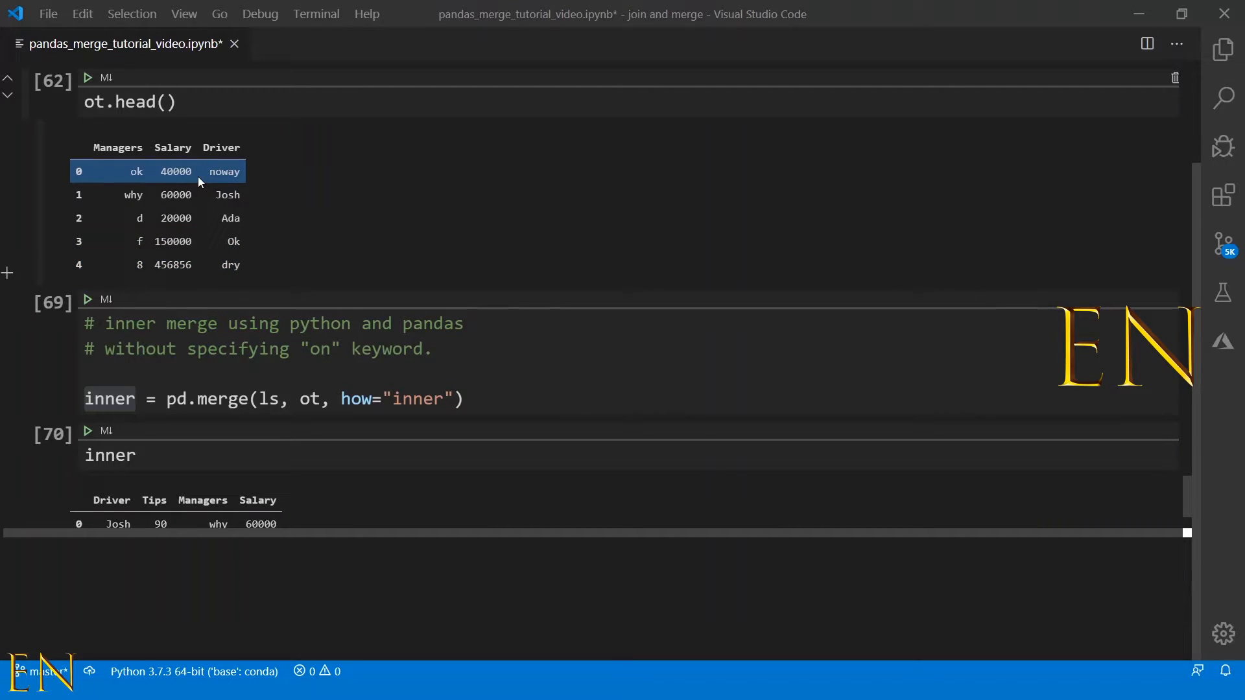
mouse_move(208, 175)
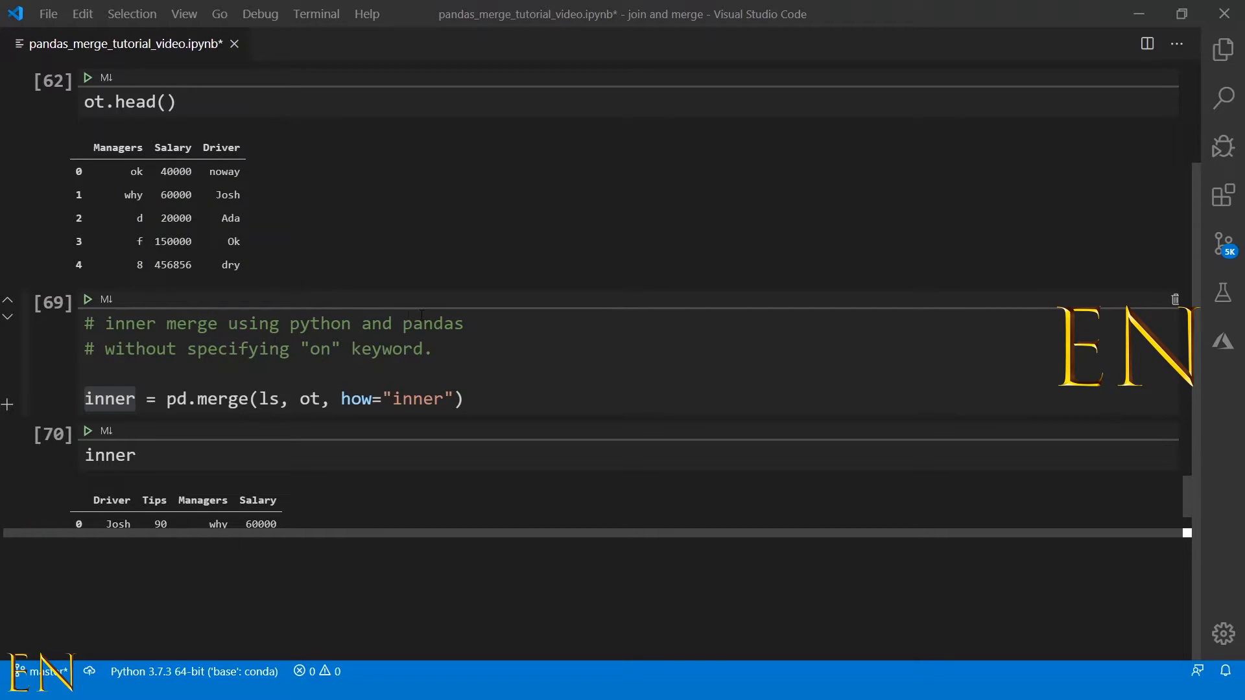
Create inner2 merging ls and ot with on="Driver" and display its three-row result
scroll("down", 3)
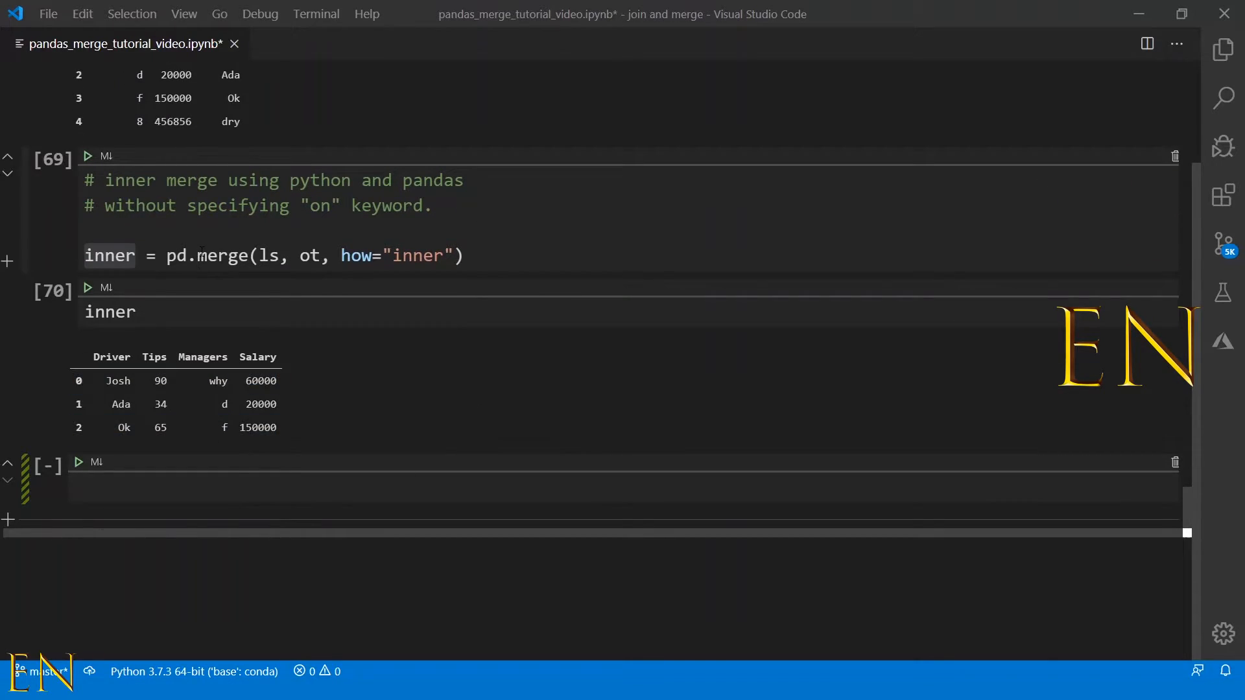
triple_click(269, 256)
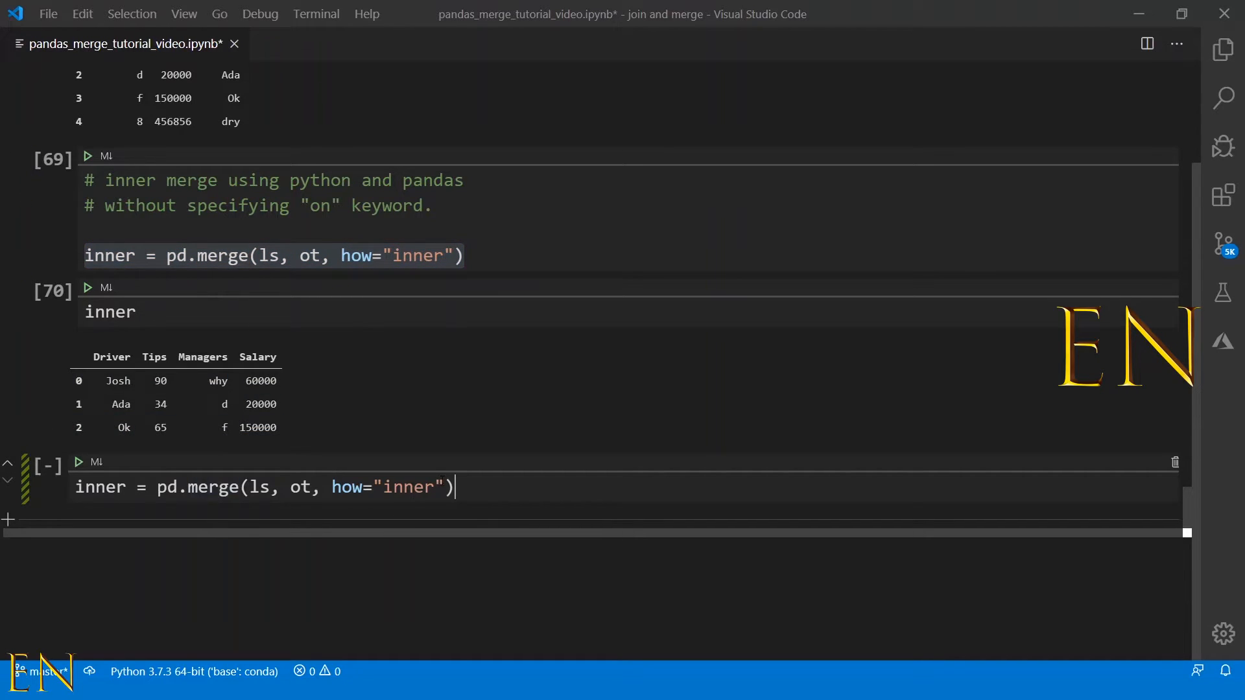
type(",")
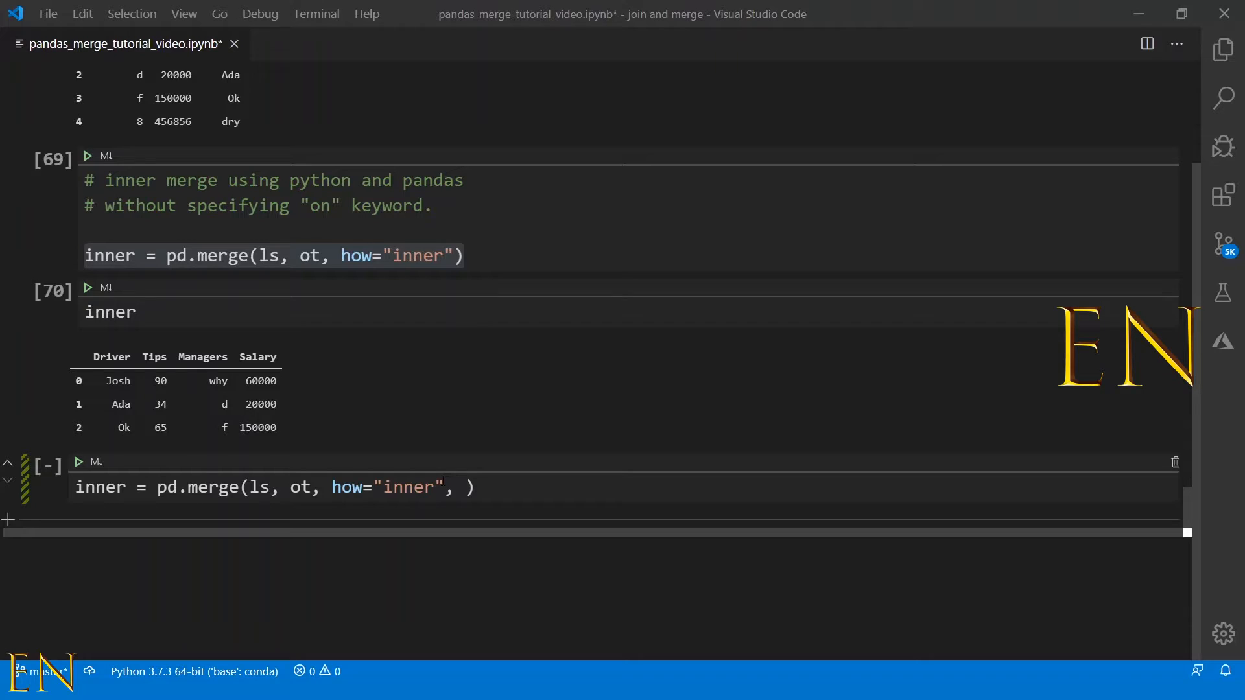
type("on=\"")
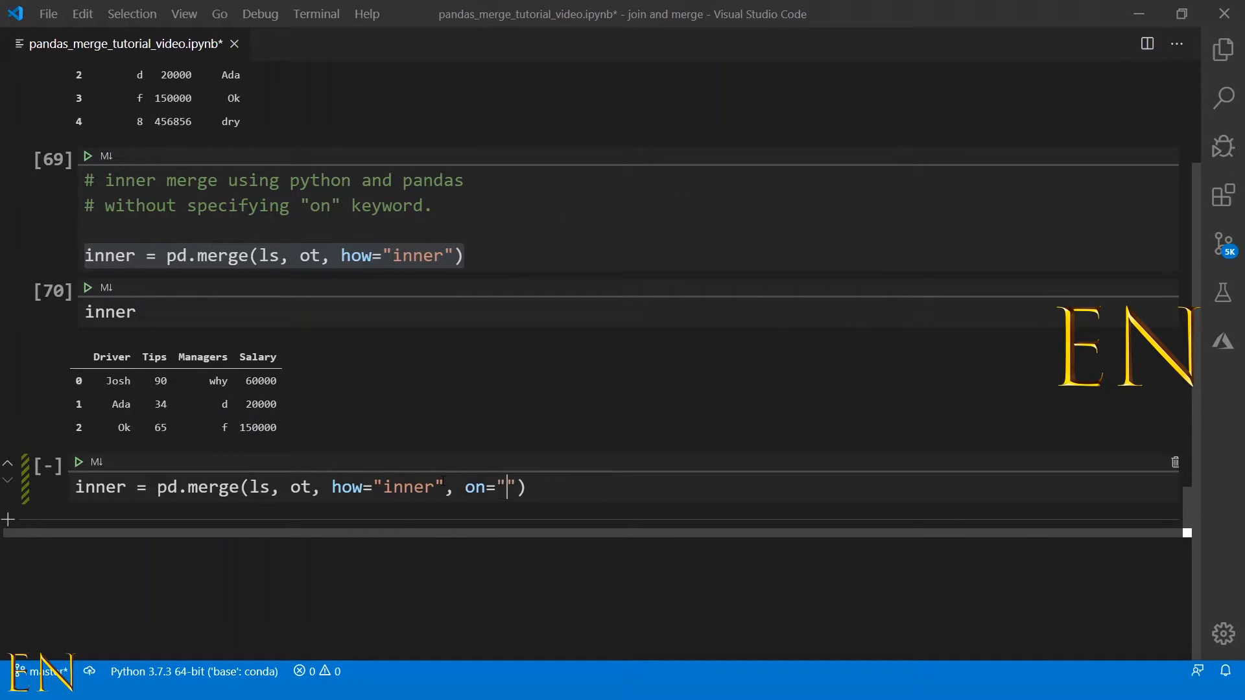
type("Driver")
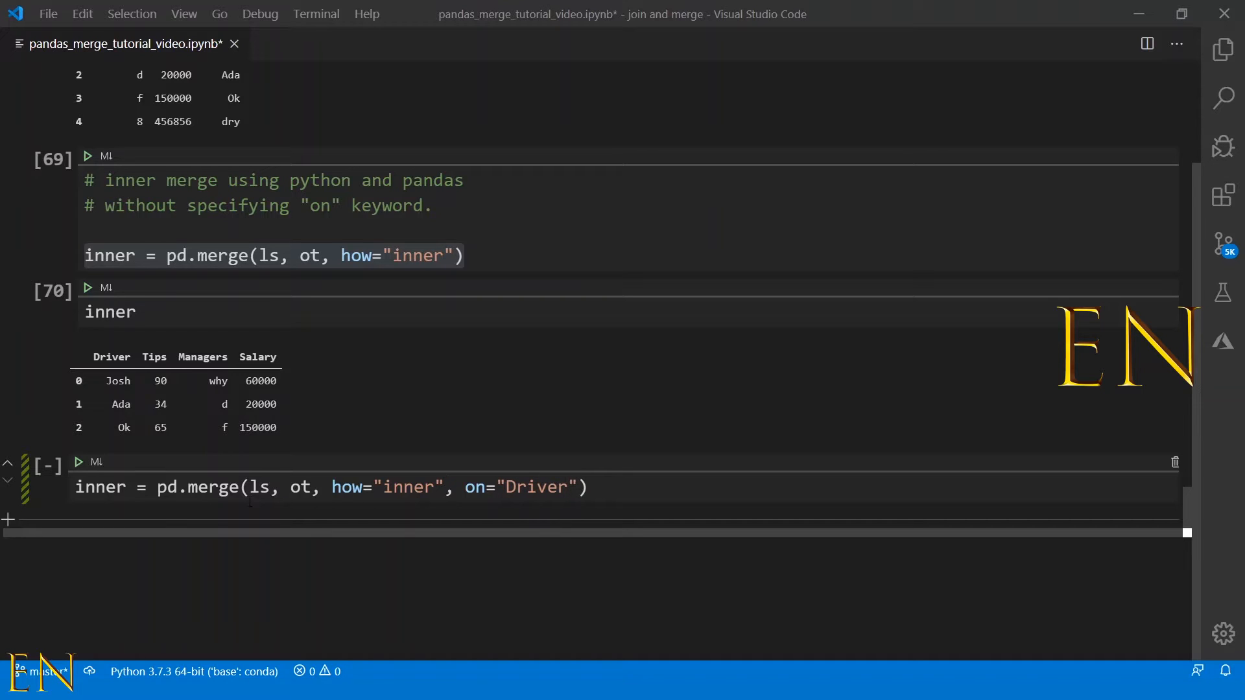
type("2")
type("inner2")
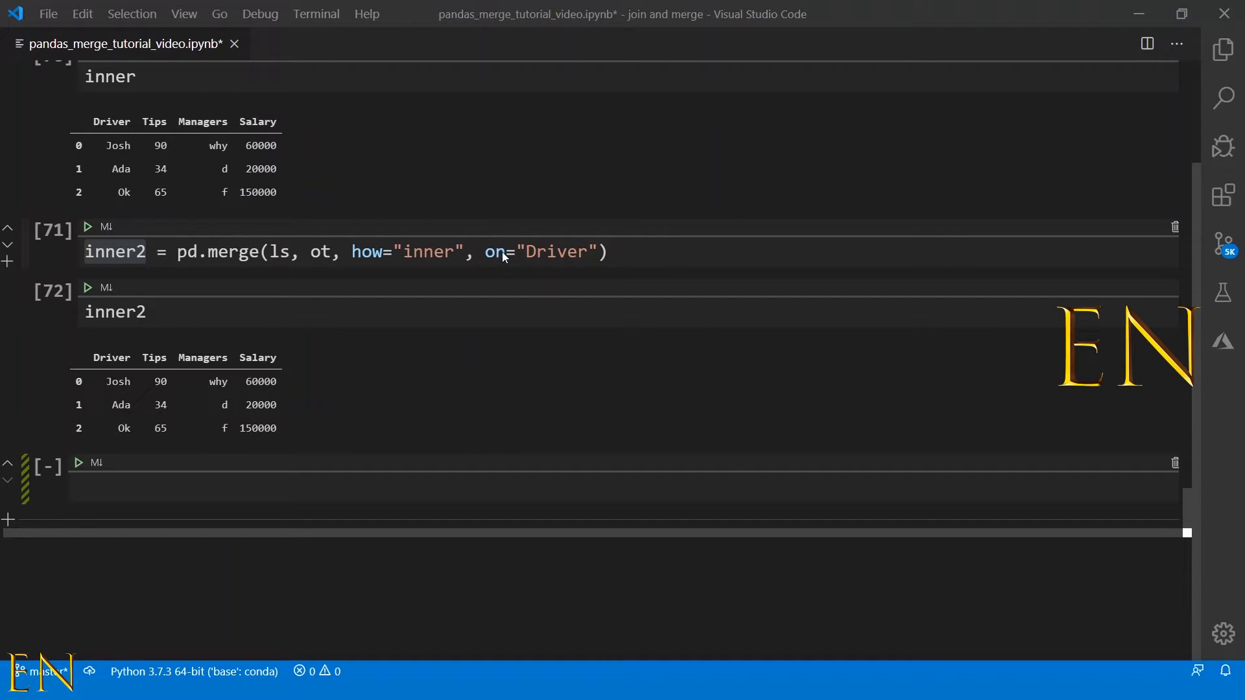
mouse_move(580, 286)
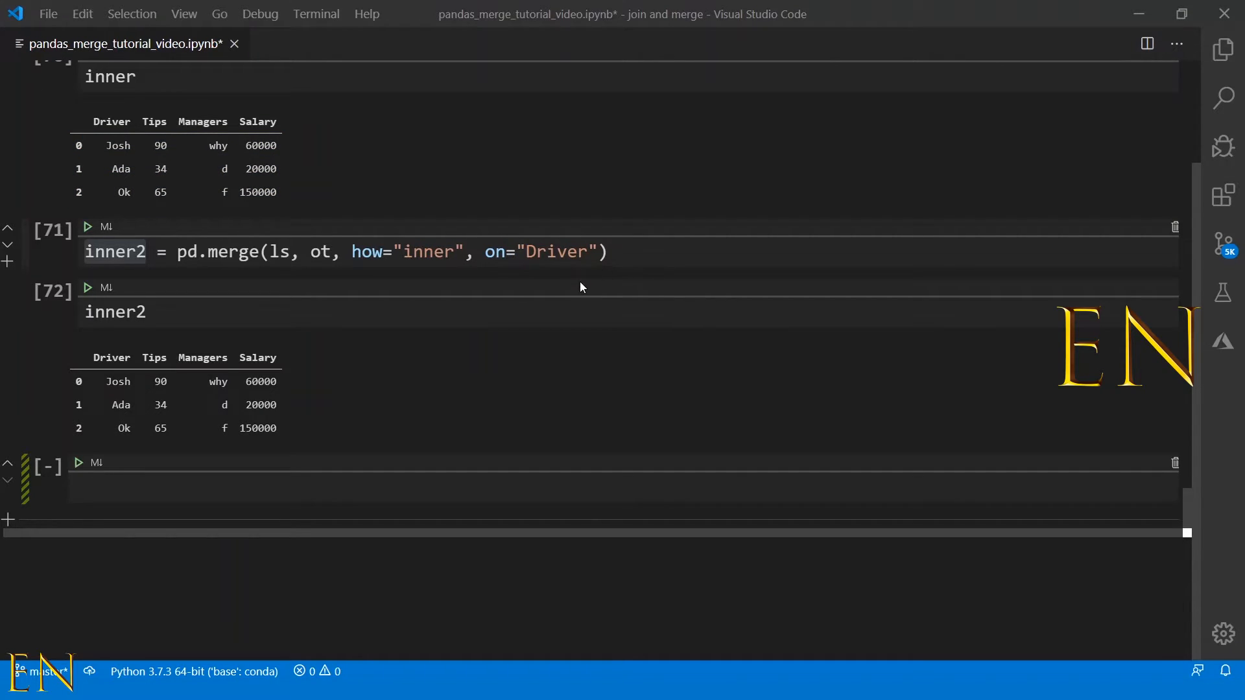
scroll("up", 3)
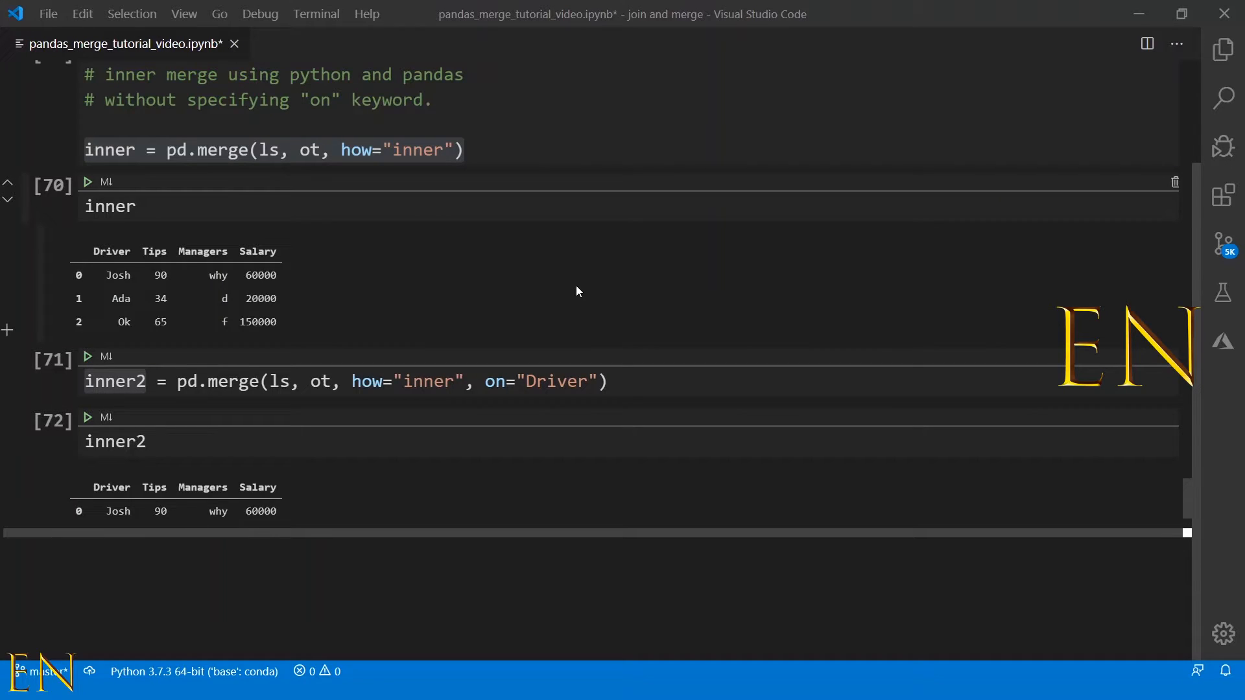
mouse_move(531, 389)
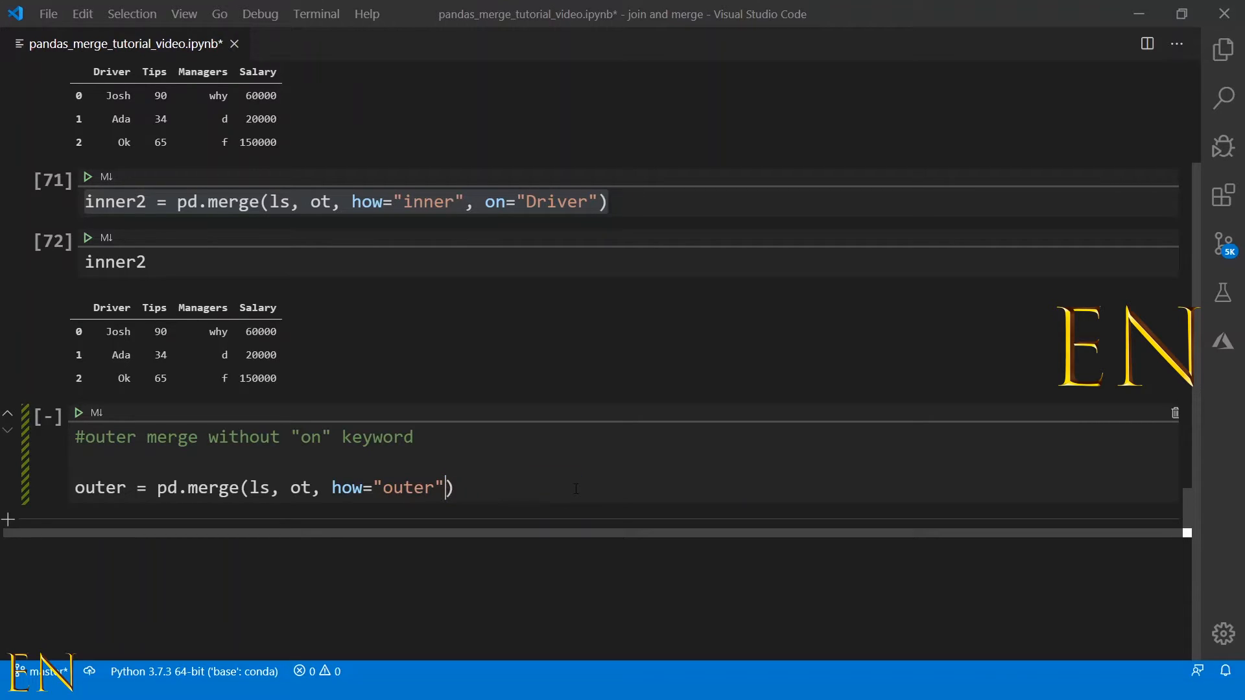
mouse_move(453, 401)
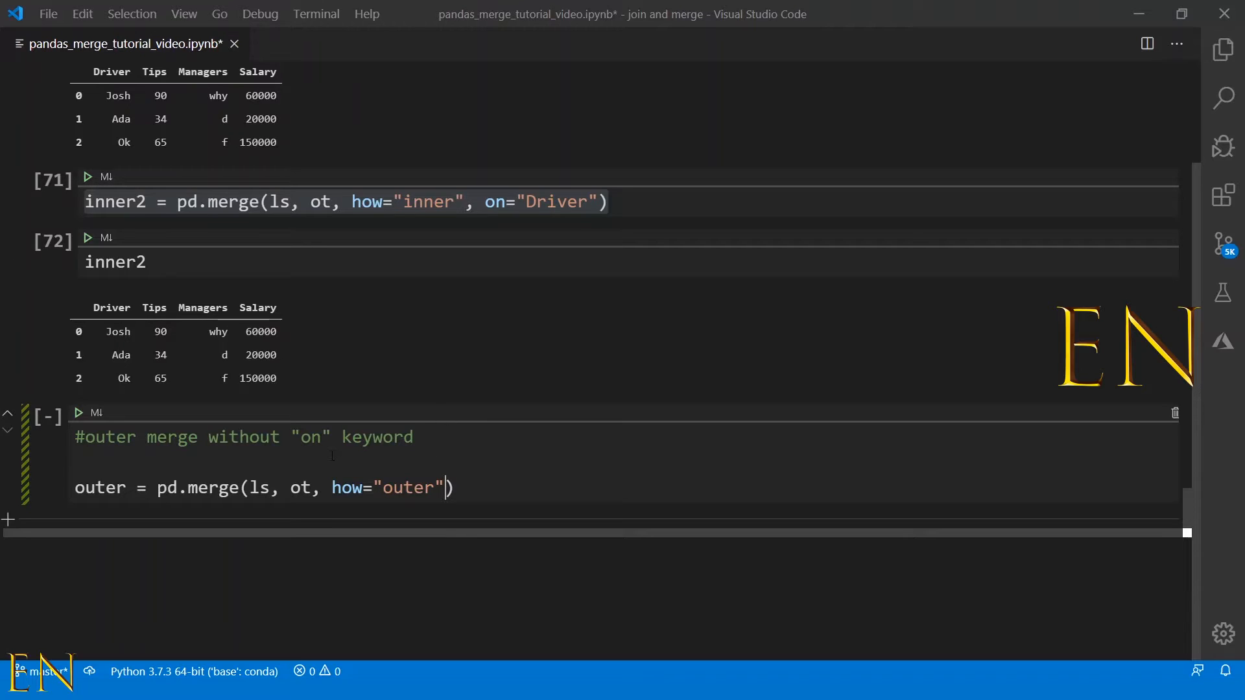
Add and run a cell computing outer = pd.merge(ls, ot, how="outer")
left_click(87, 413)
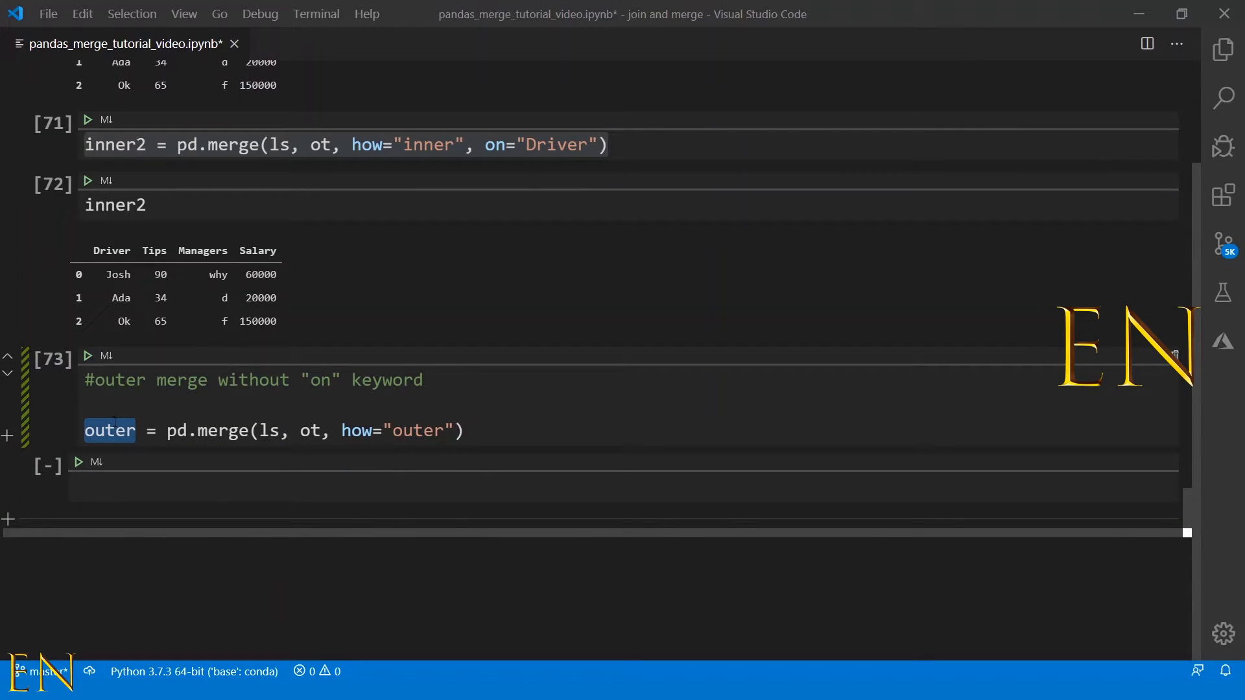
type("outer")
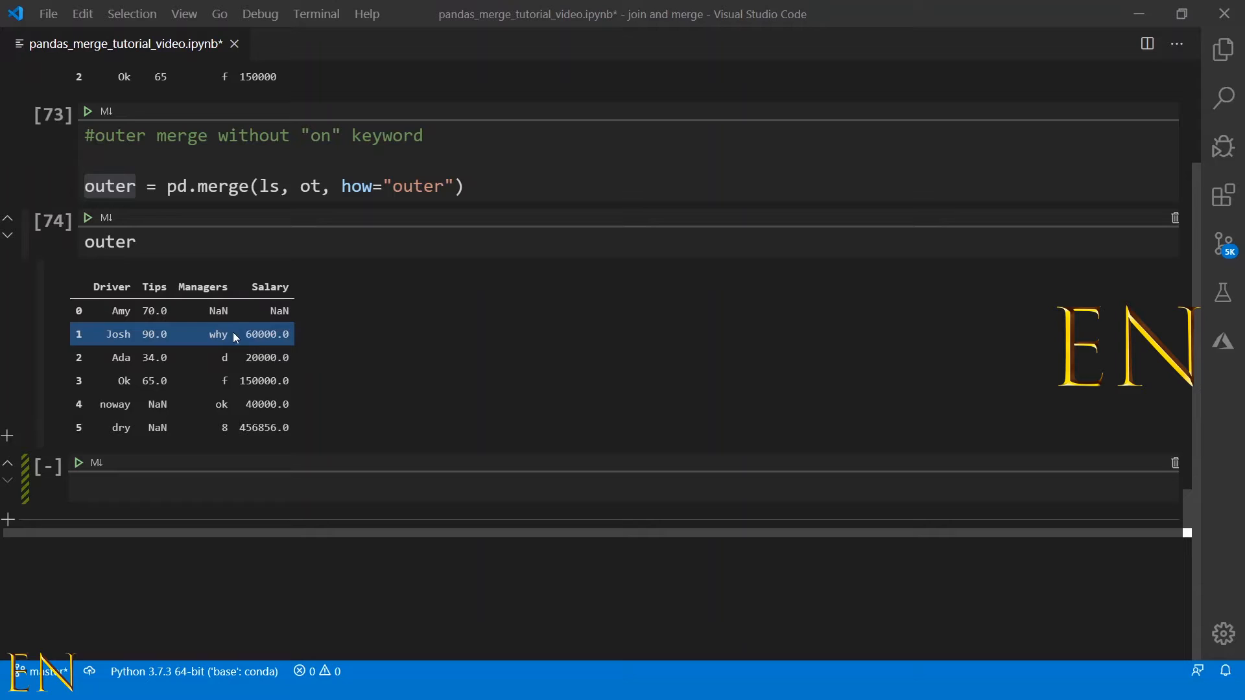
Point out the Josh, noway and dry rows of the outer result with their NaN Tips
left_click(120, 310)
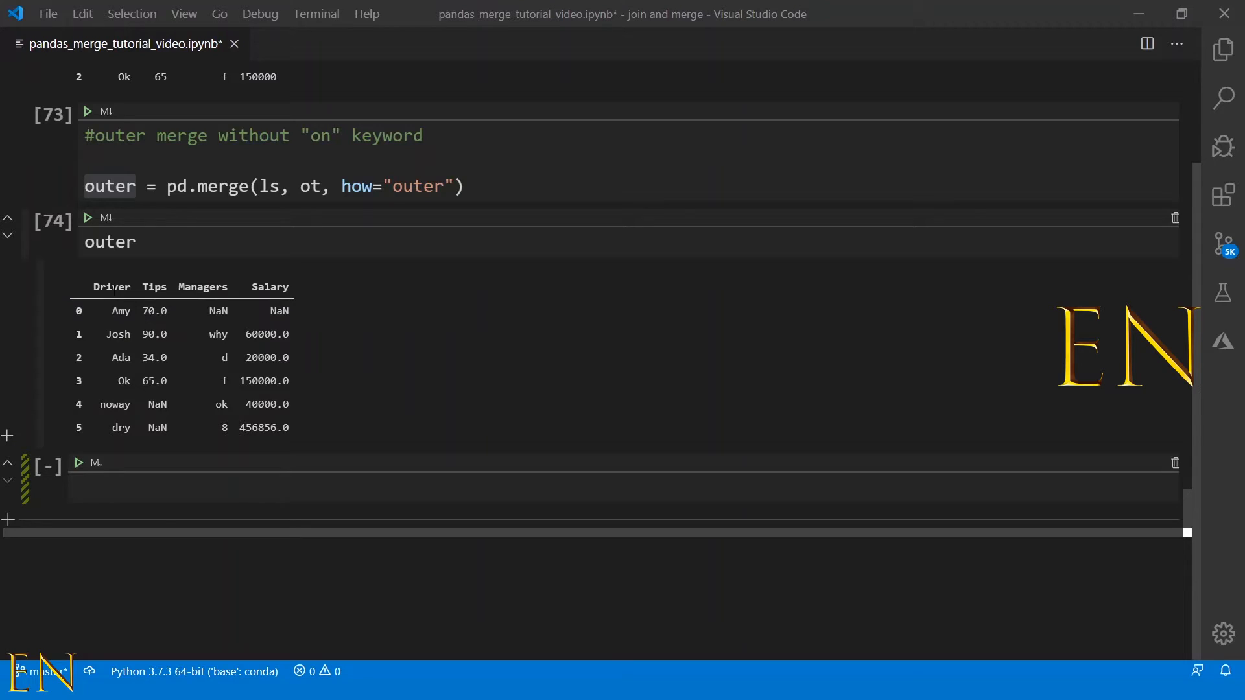
left_click(183, 310)
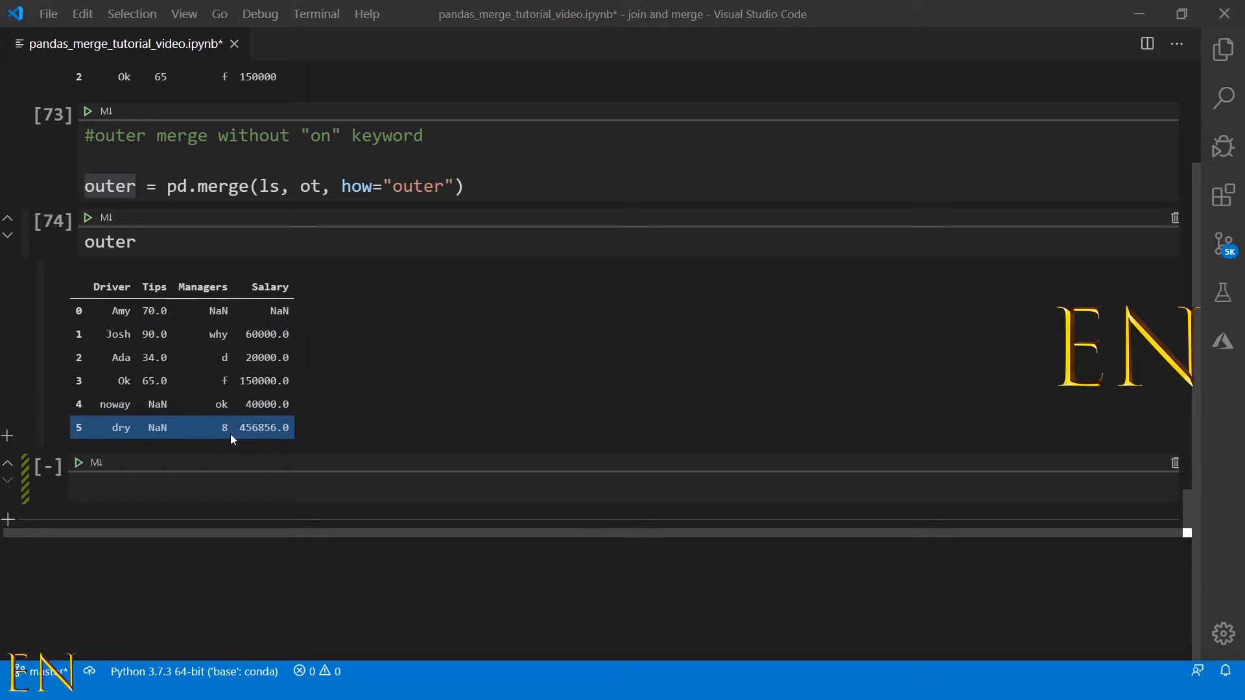
mouse_move(189, 427)
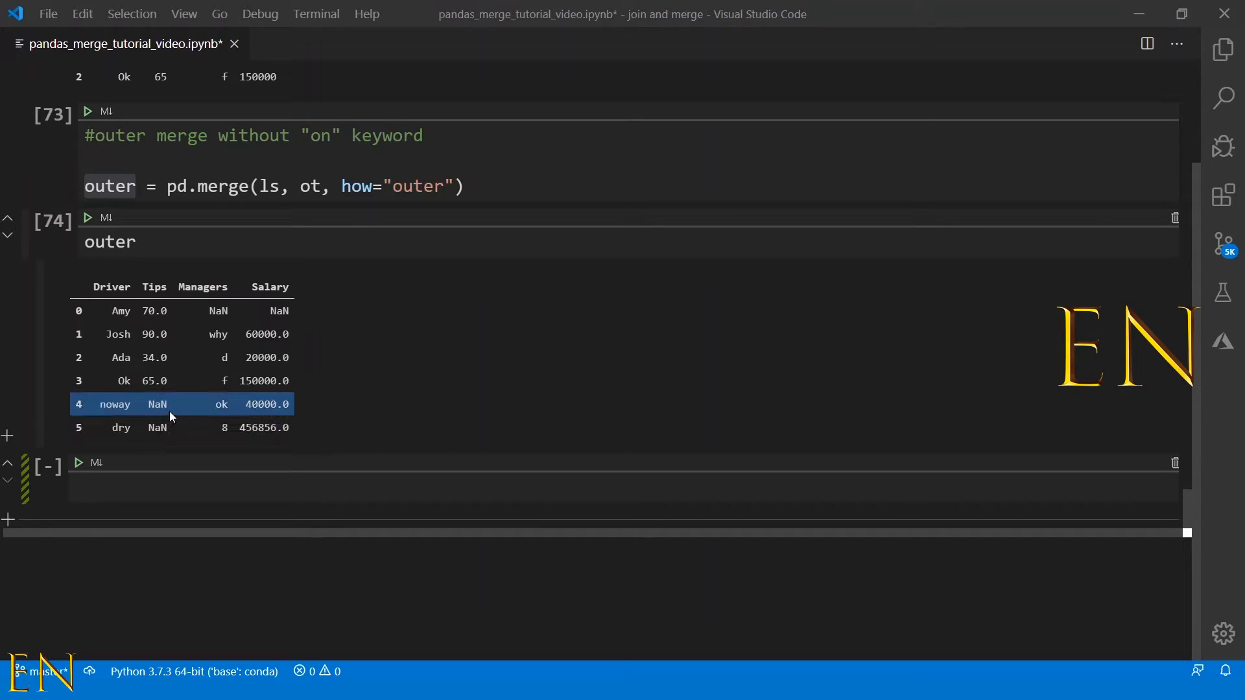
mouse_move(104, 405)
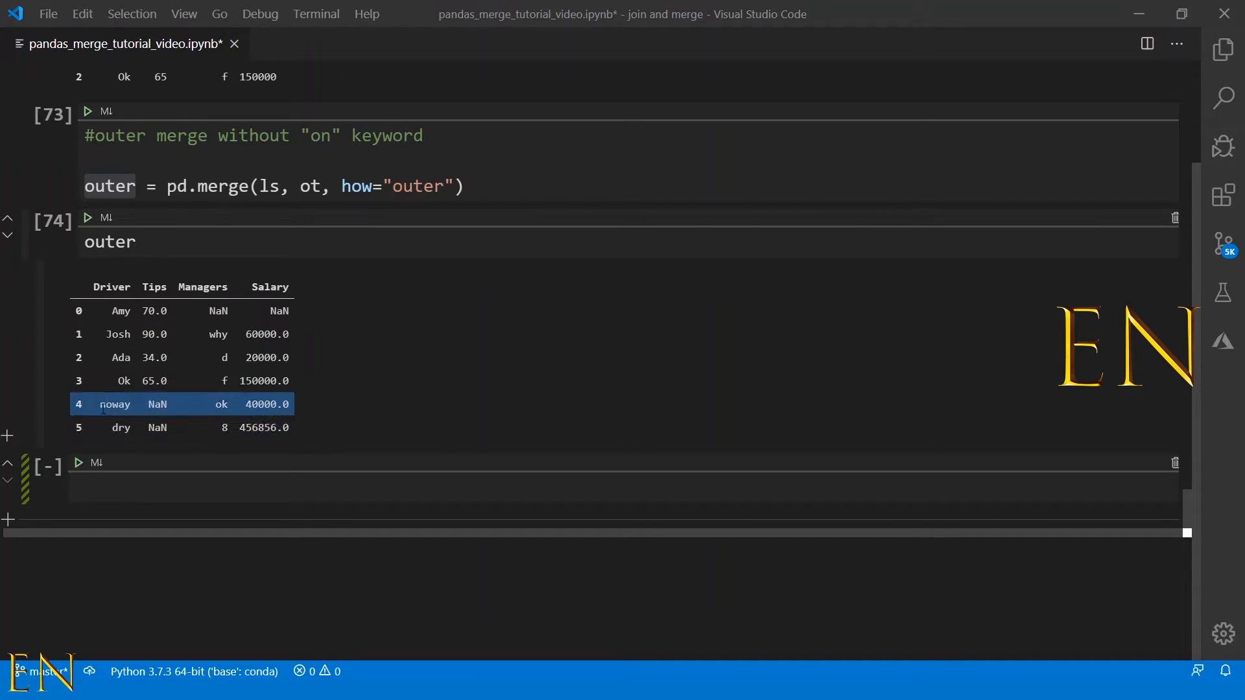
left_click(121, 427)
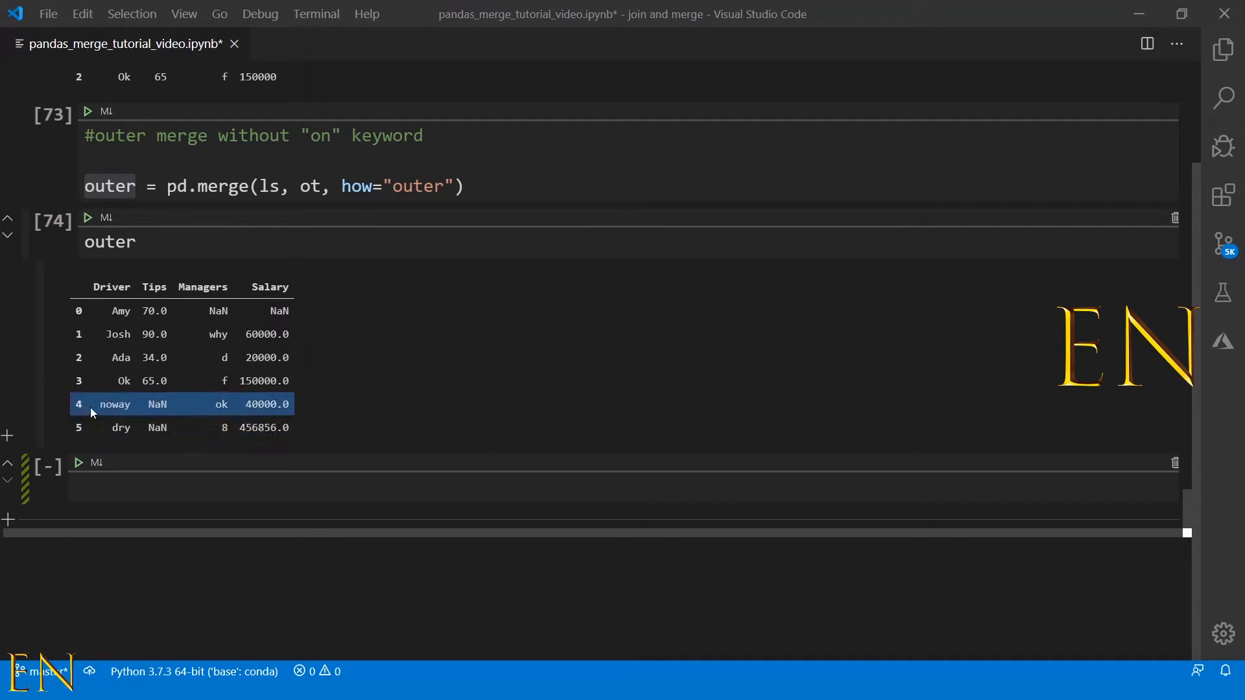
left_click(122, 427)
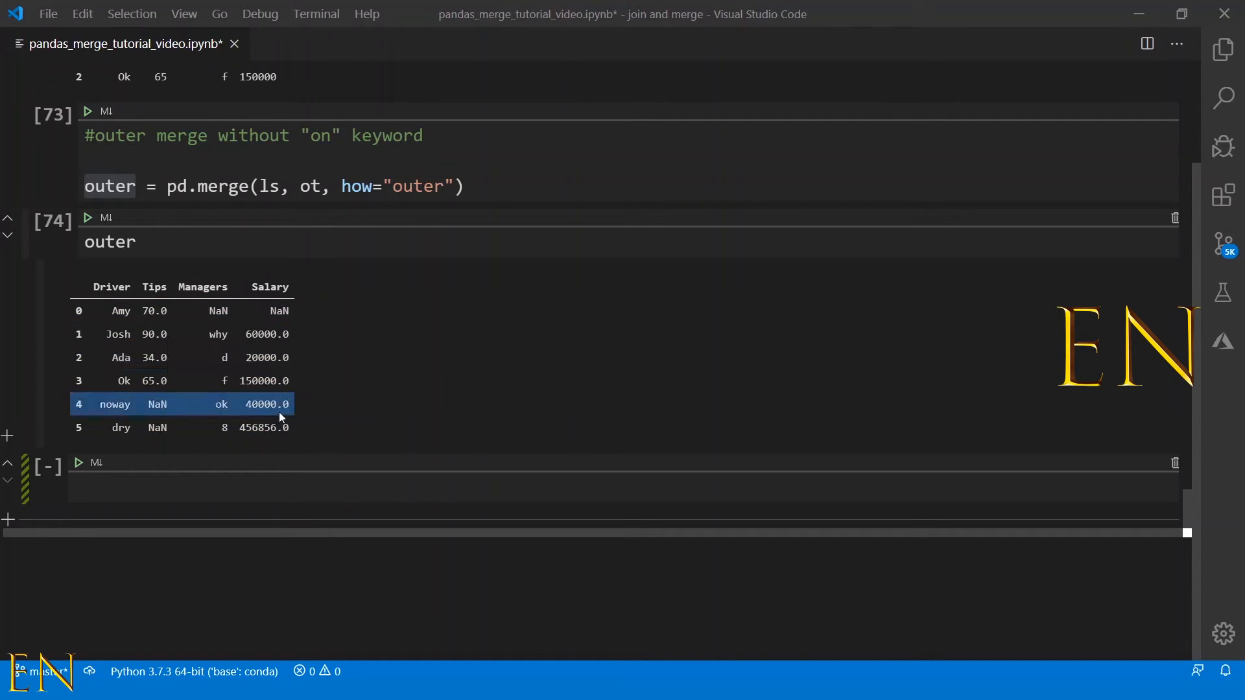
left_click(121, 427)
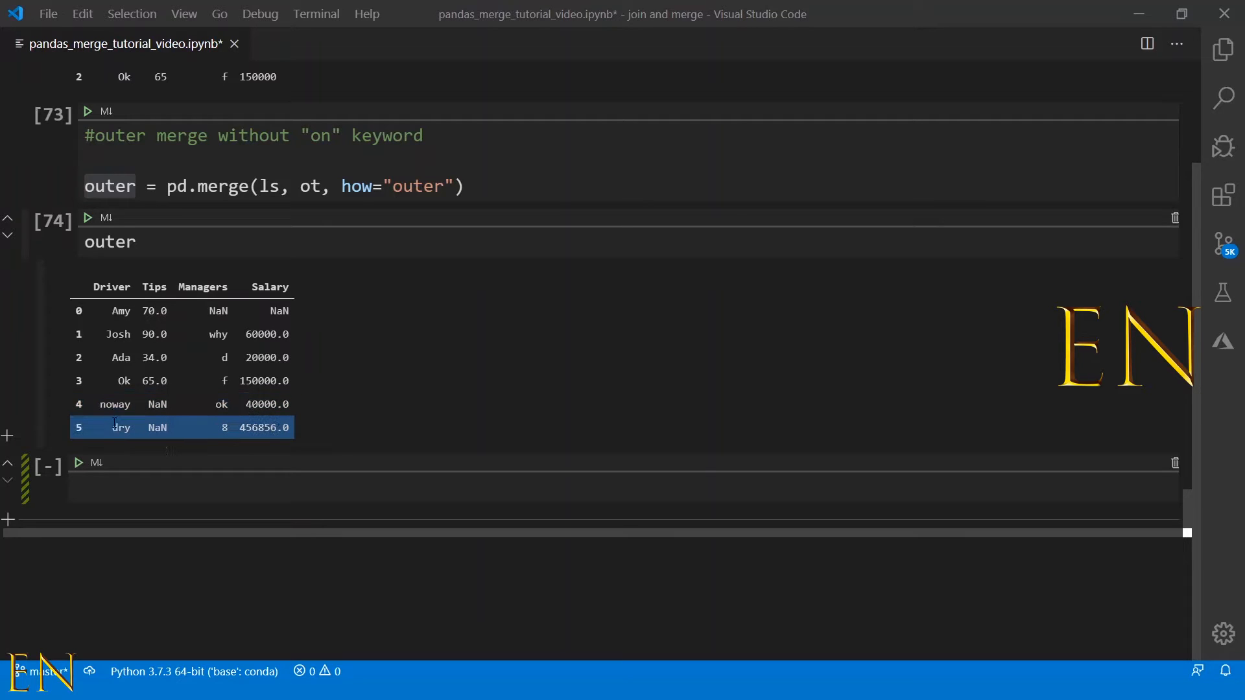
Add a cell with inner3 = pd.merge(ls, ms, how="inner", on="Driver") in the rs section
scroll("up", 3)
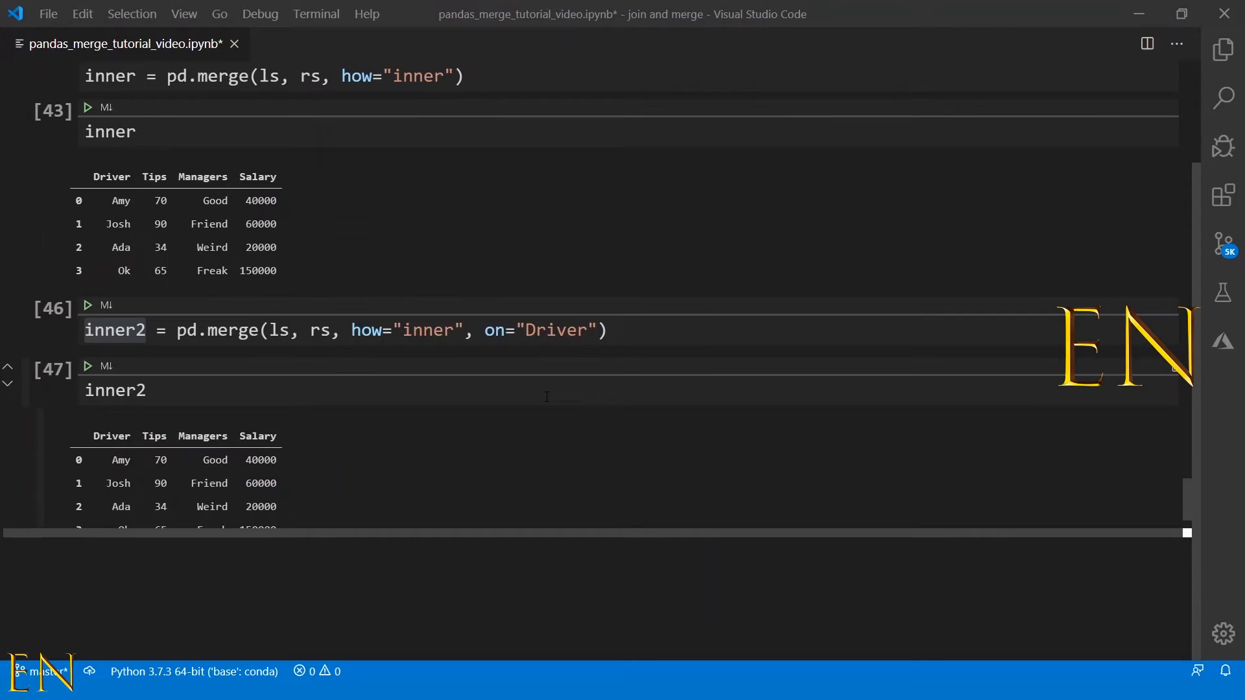
scroll("down", 3)
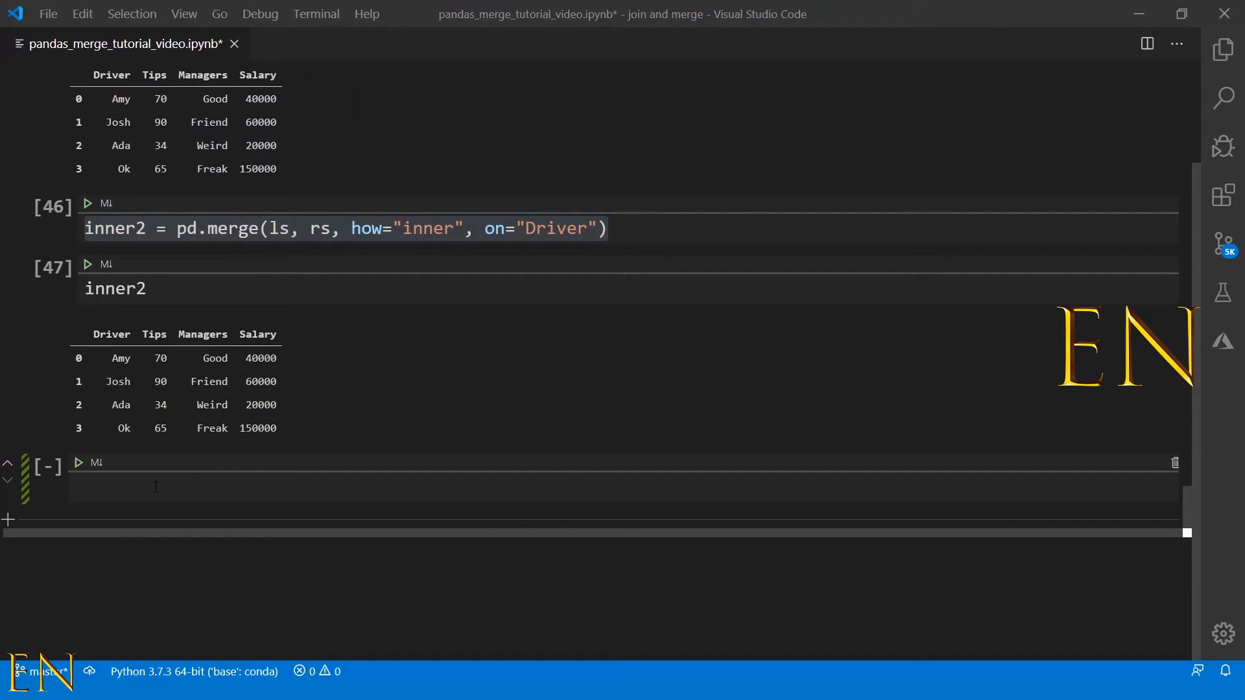
type("inner2 = pd.merge(ls, rs, how=\"inner\", on=\"Driver\")")
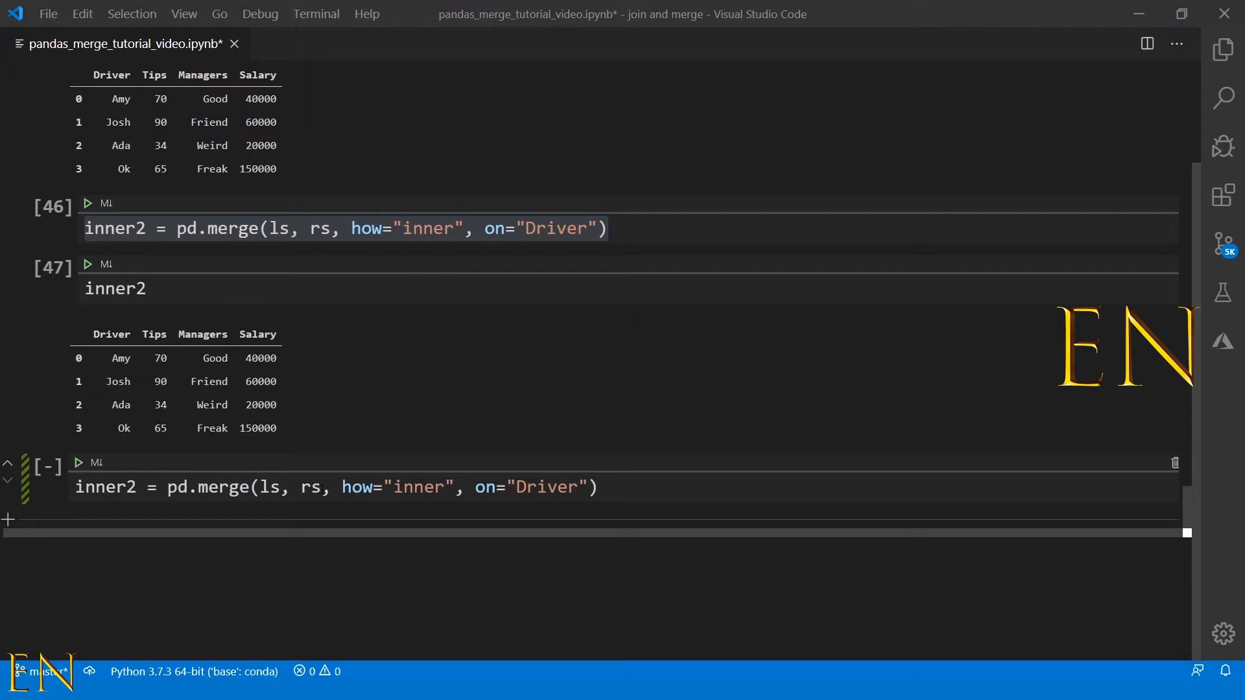
type("m")
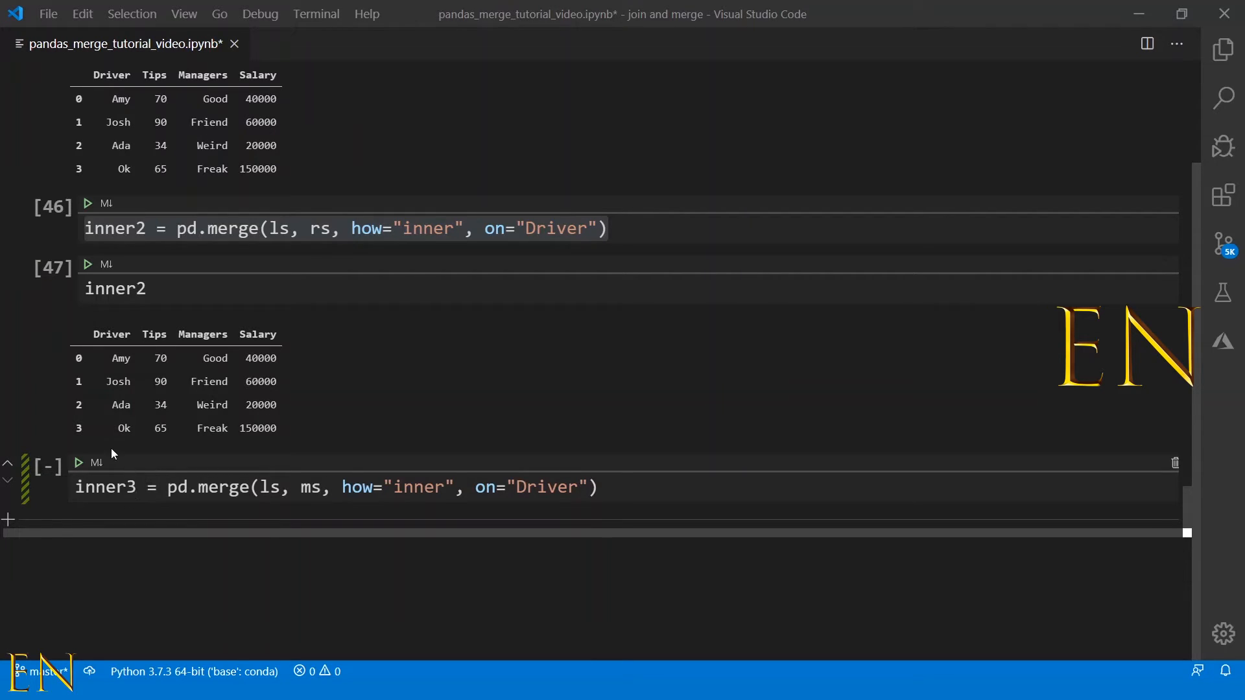
Run the inner3 merge of ls and ms and scroll through the KeyError: 'Driver' traceback
left_click(78, 464)
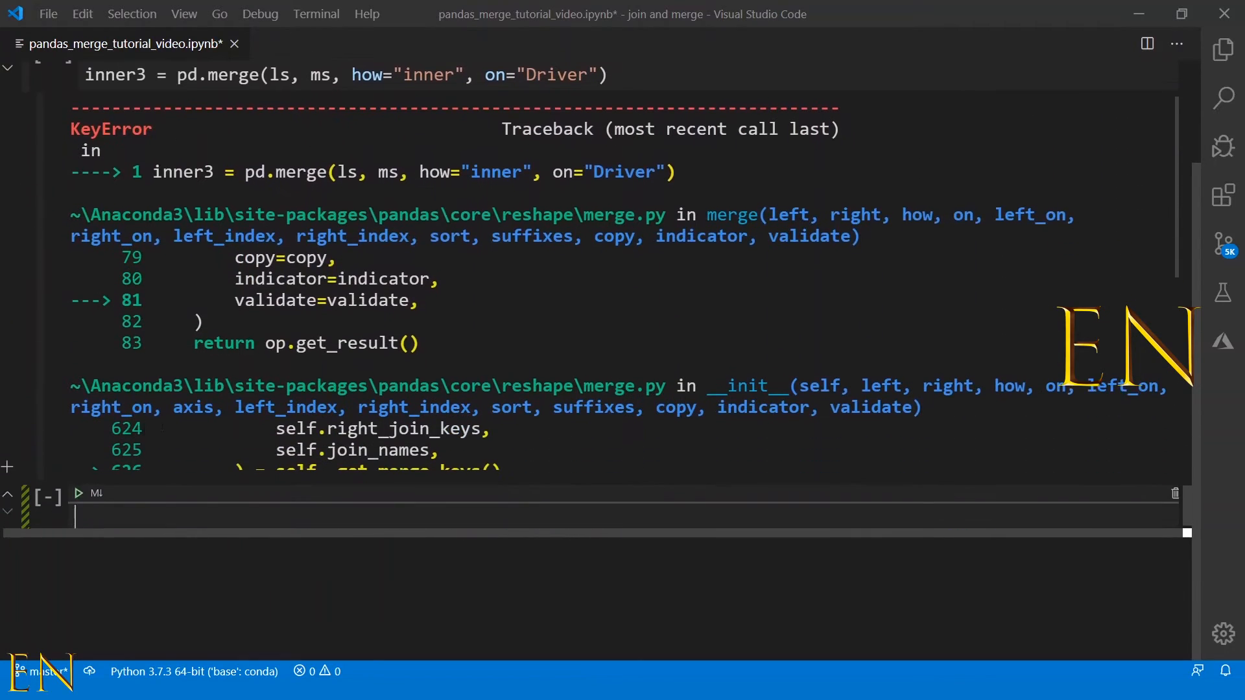
scroll("down", 3)
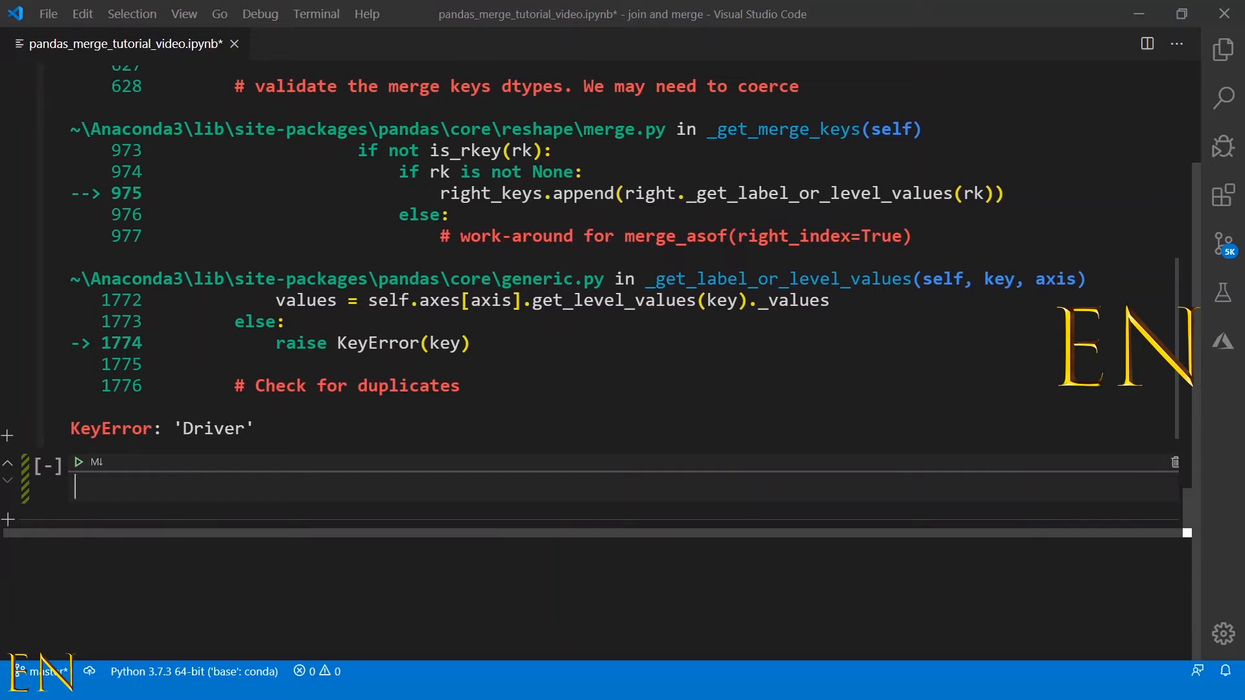
scroll("up", 3)
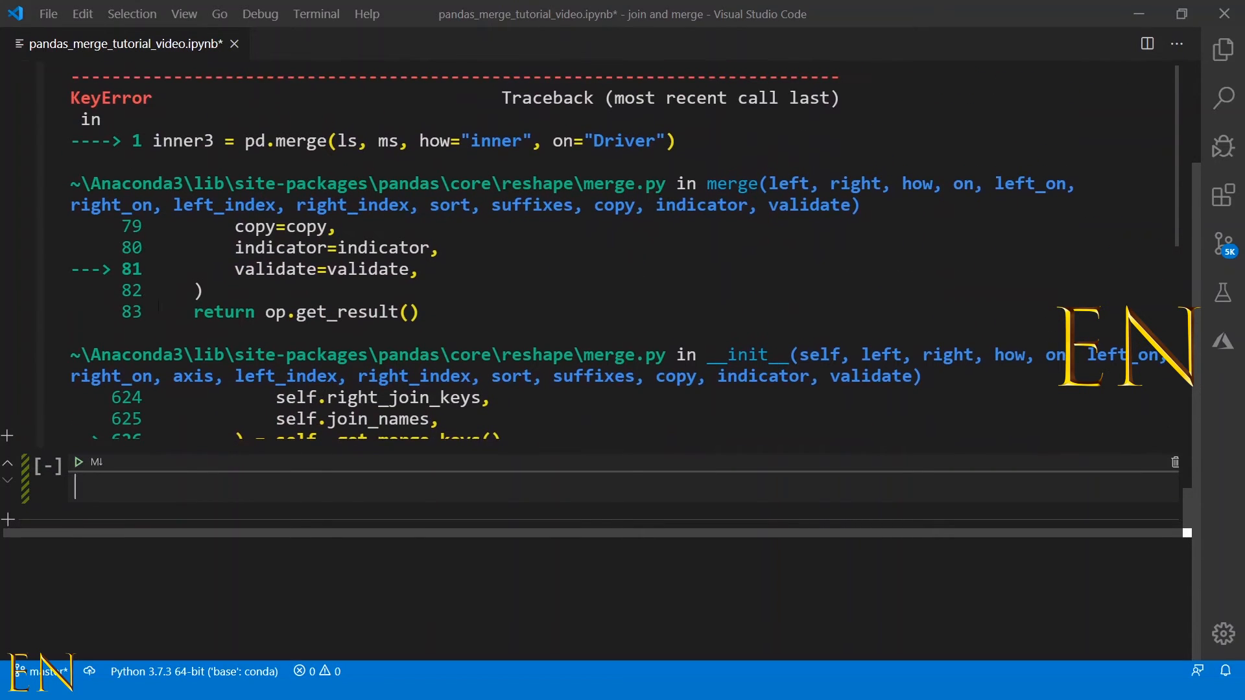
scroll("up", 3)
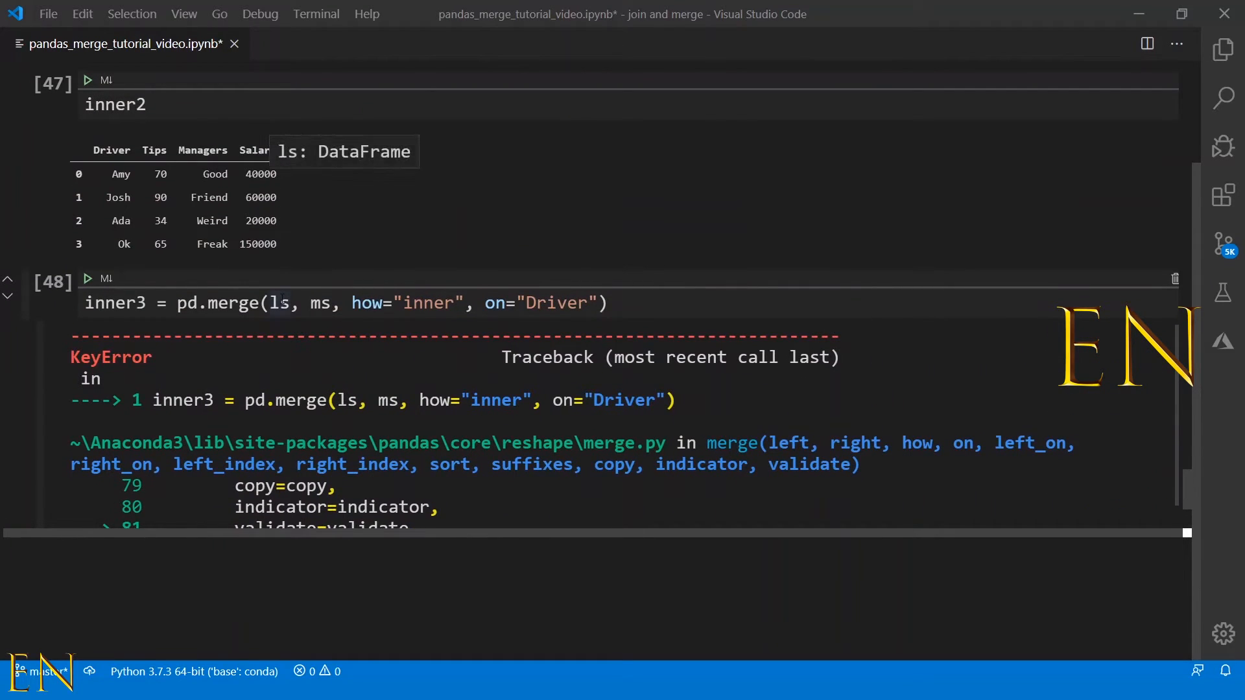
scroll("up", 3)
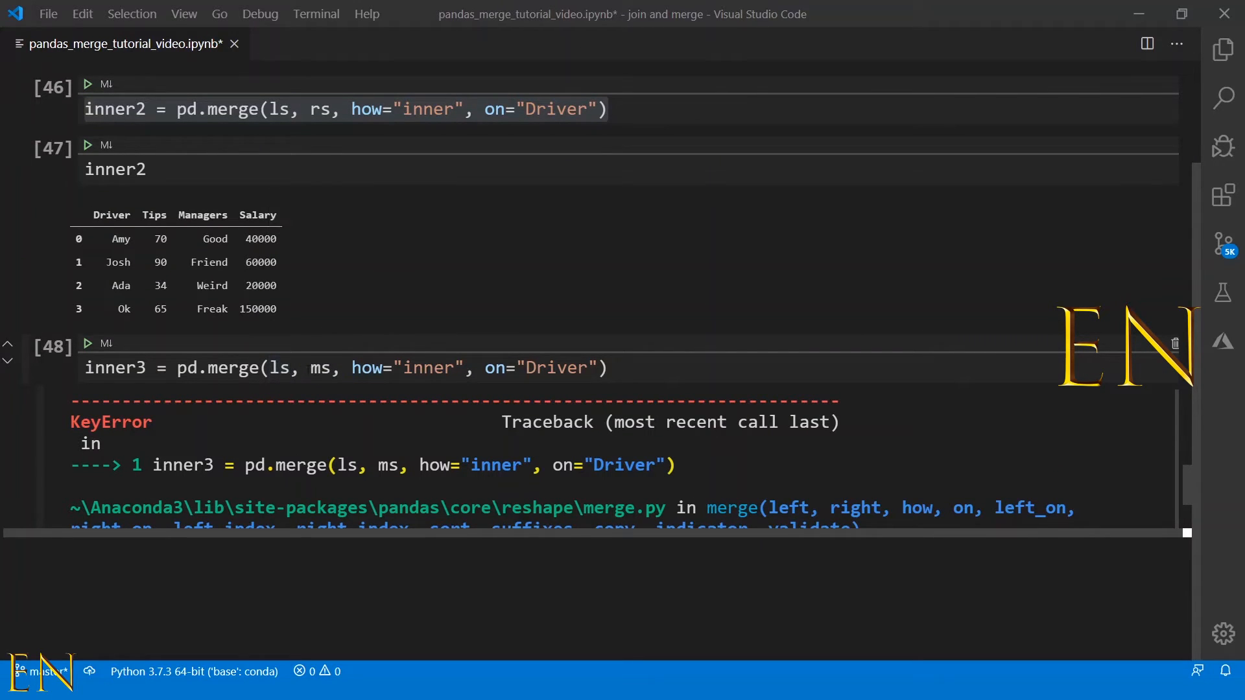
Scroll between the ls, rs and ms tables and the KeyError traceback of the inner3 cell
scroll("up", 3)
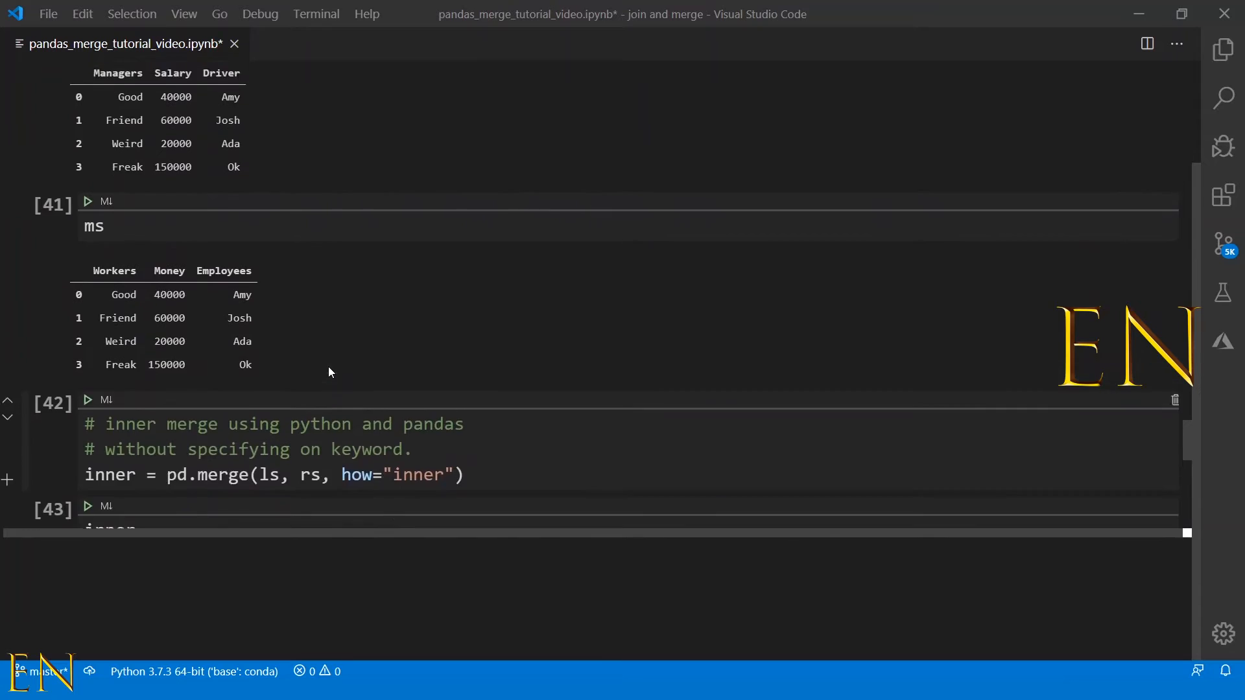
scroll("up", 3)
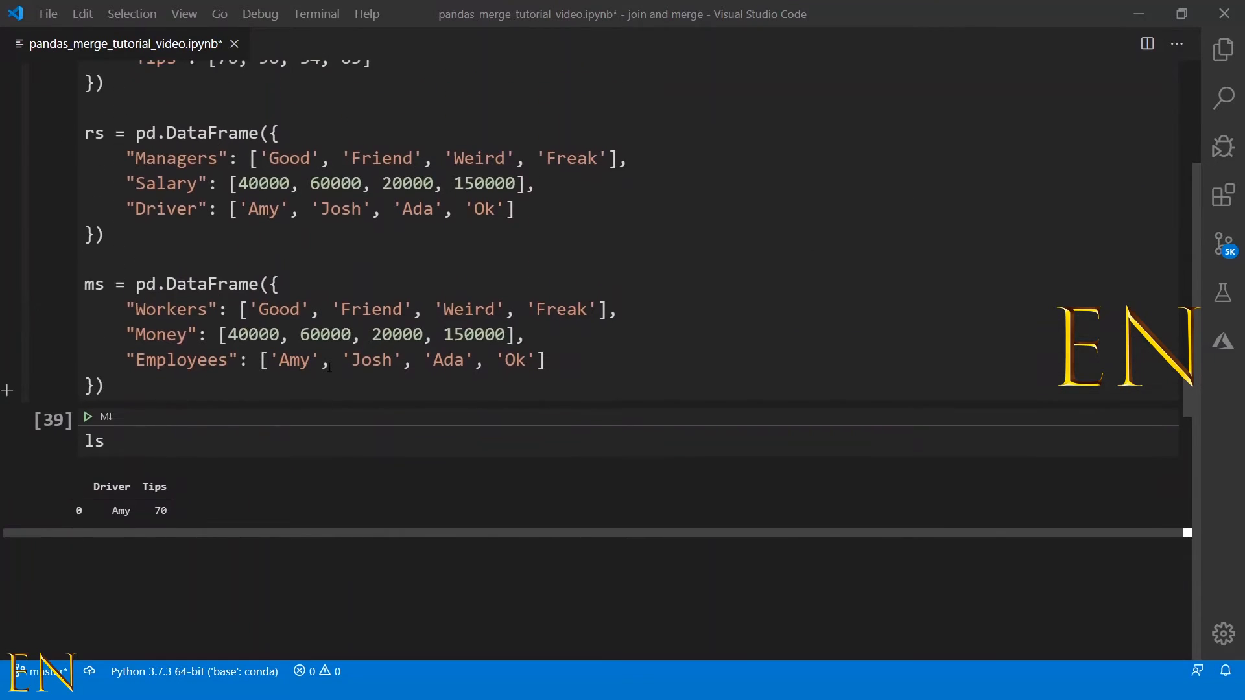
scroll("down", 3)
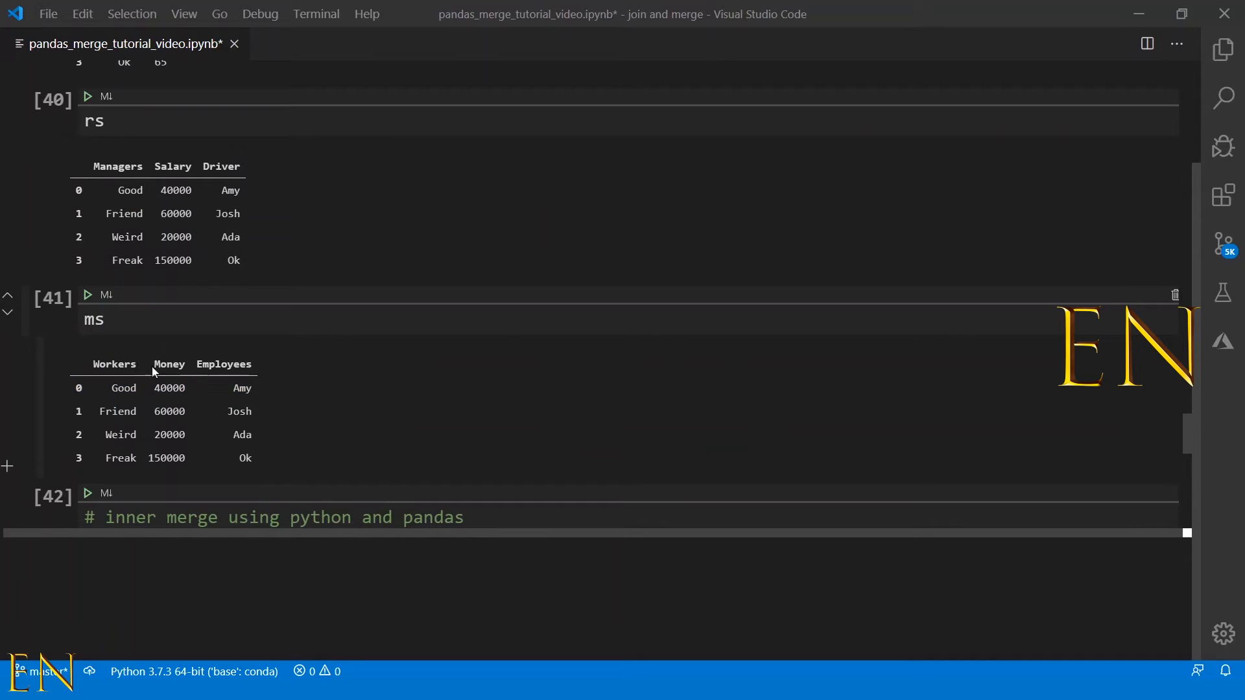
scroll("up", 3)
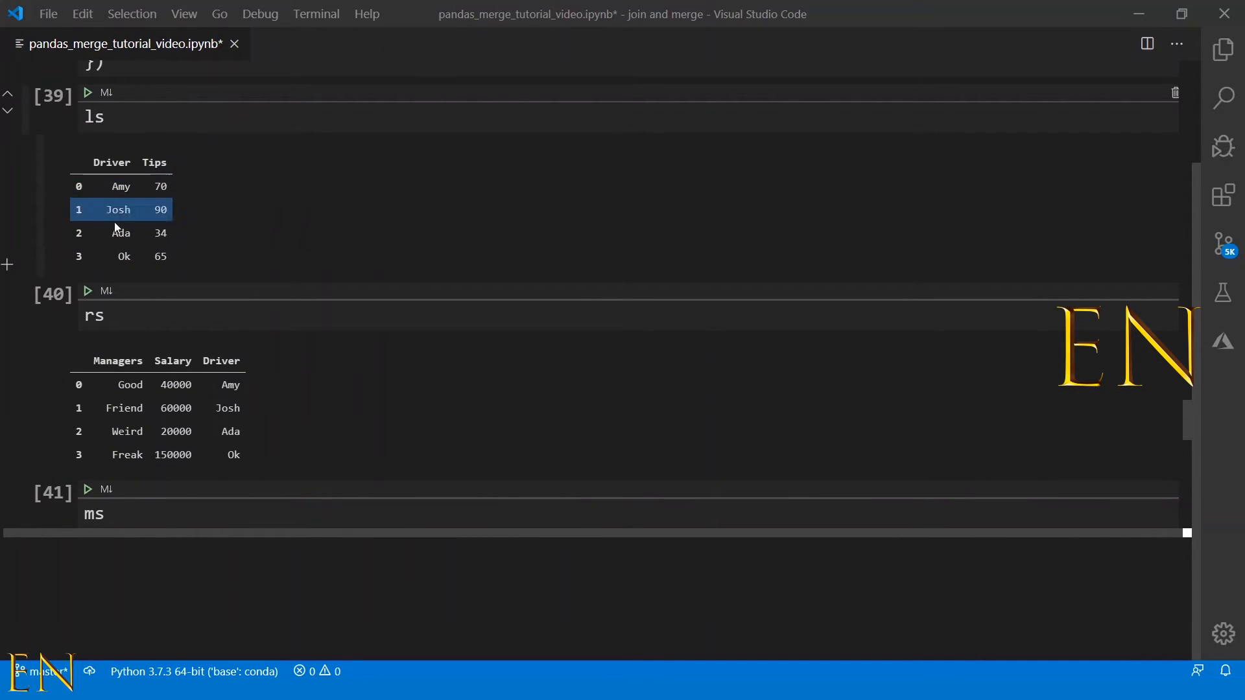
scroll("down", 3)
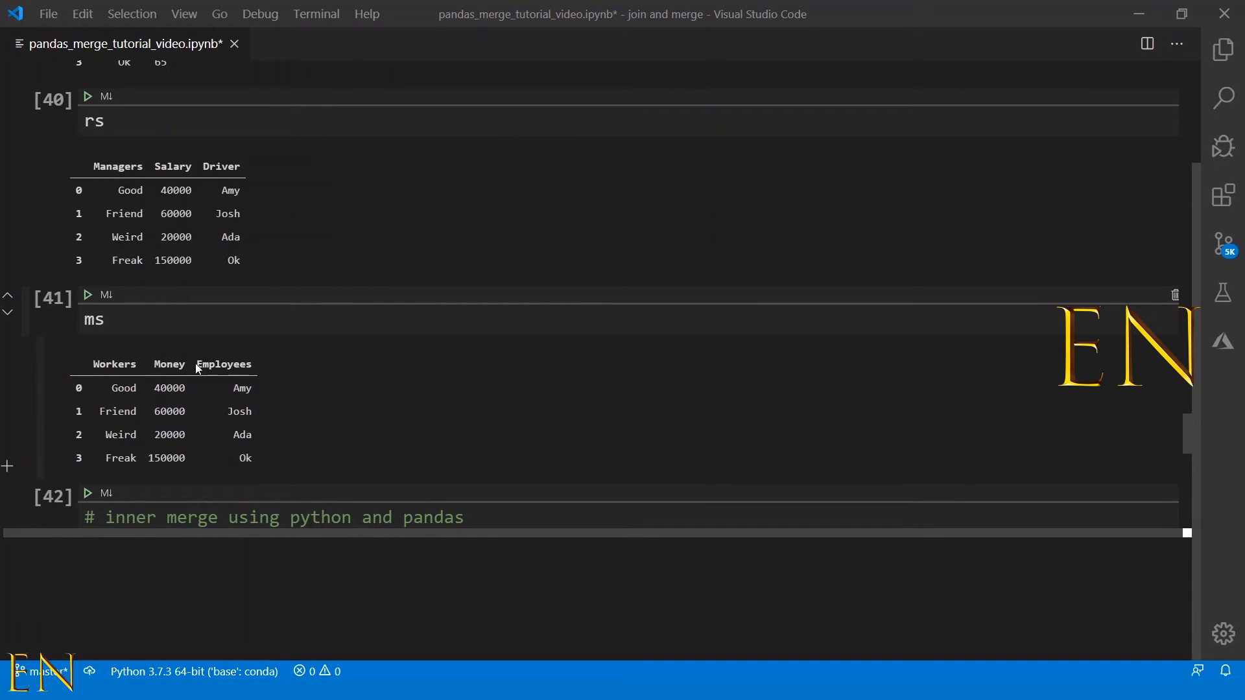
scroll("down", 3)
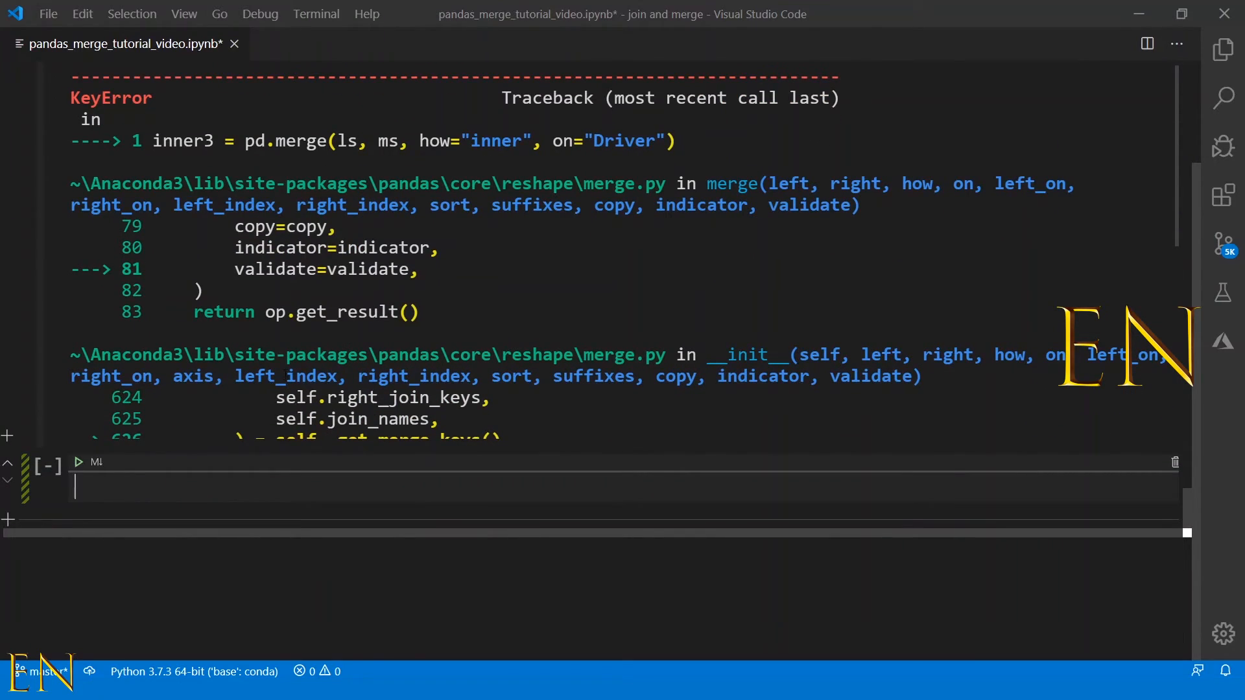
scroll("up", 3)
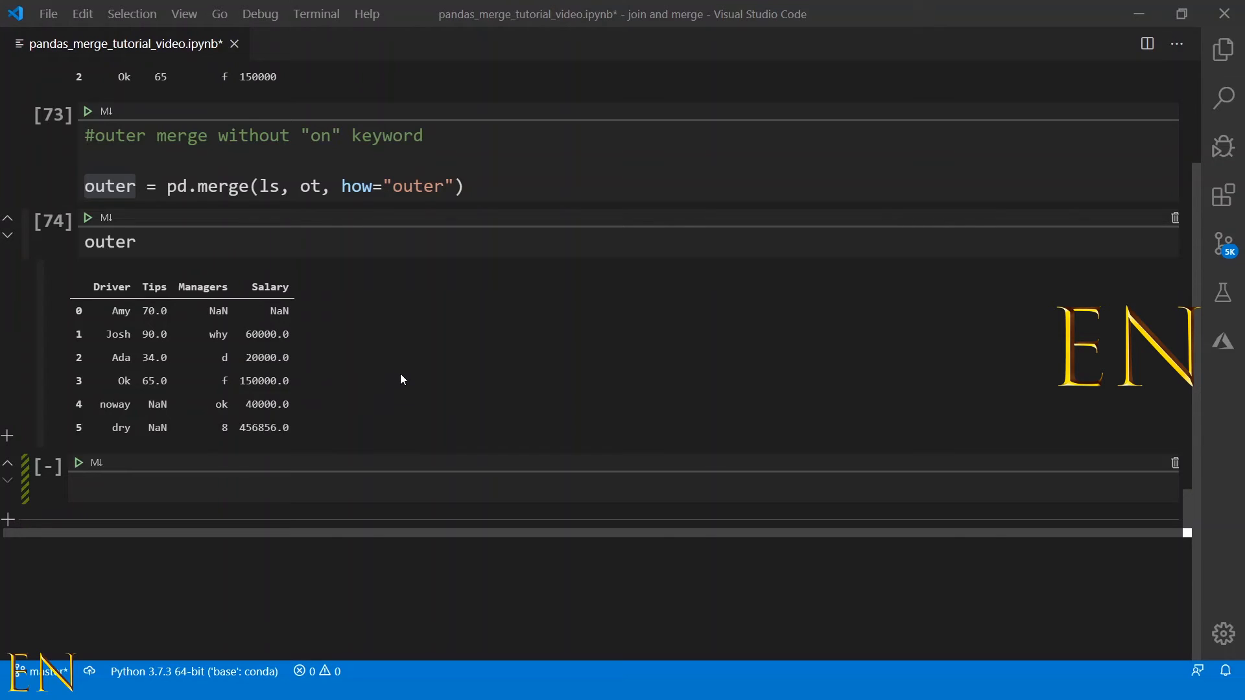
mouse_move(323, 385)
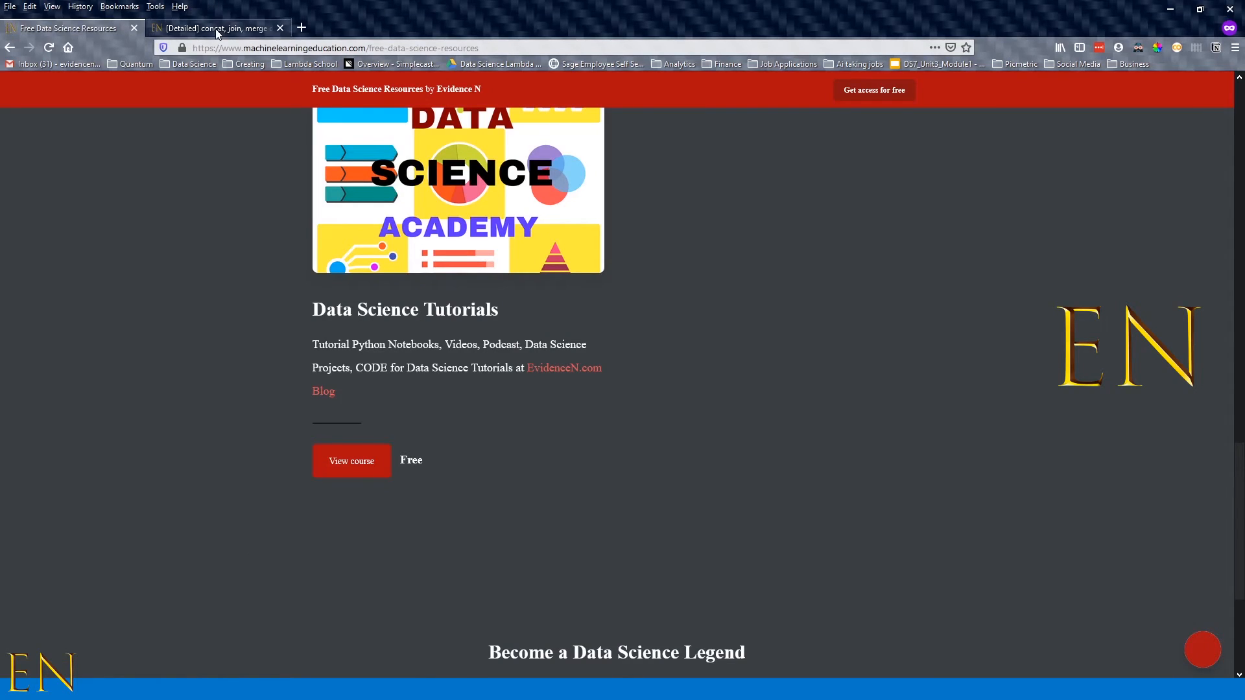
left_click(214, 27)
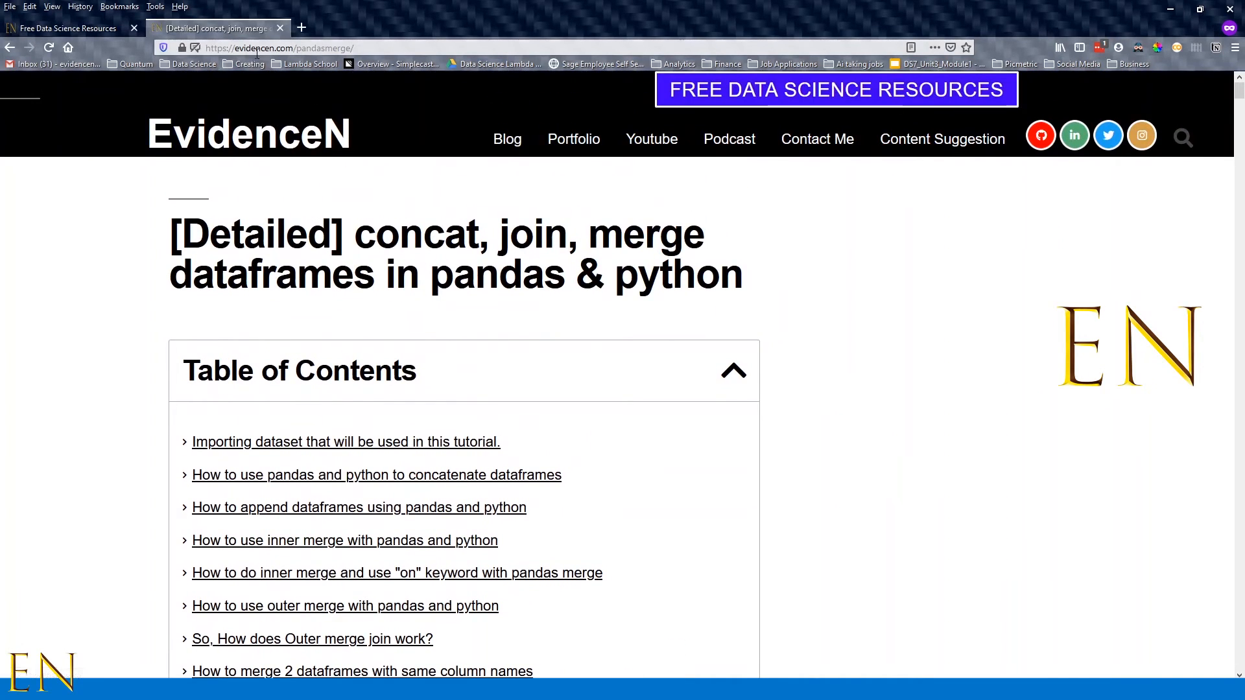
left_click(277, 48)
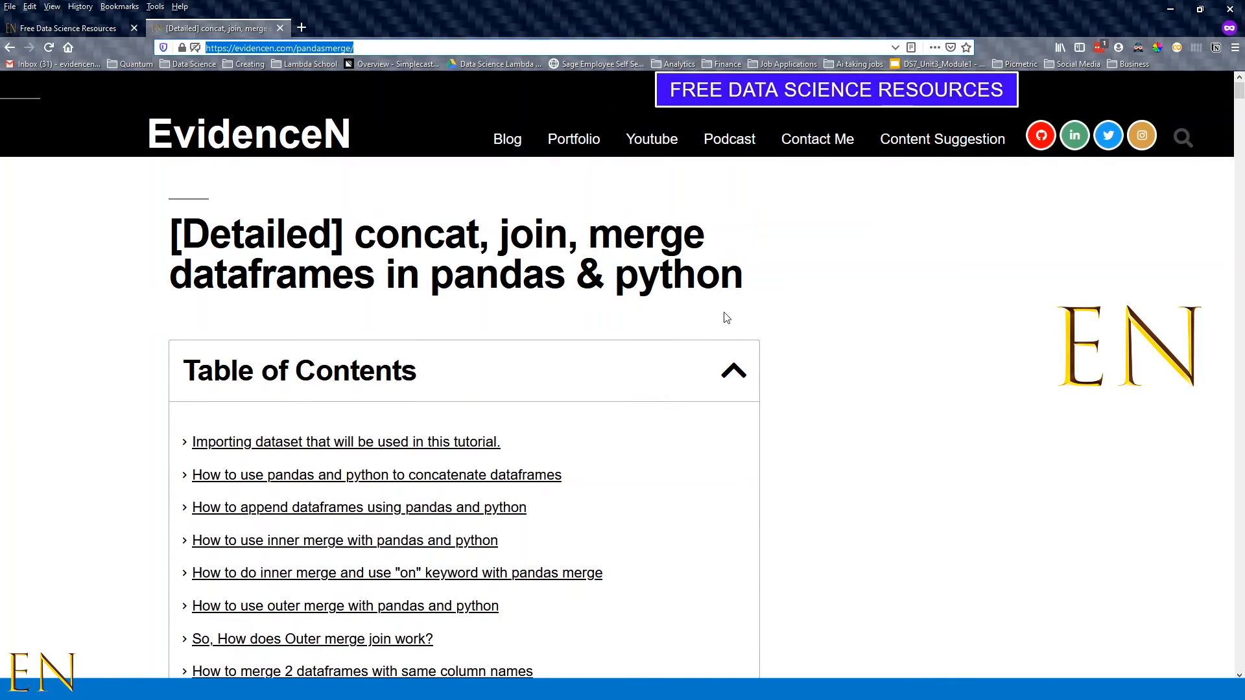
scroll("down", 3)
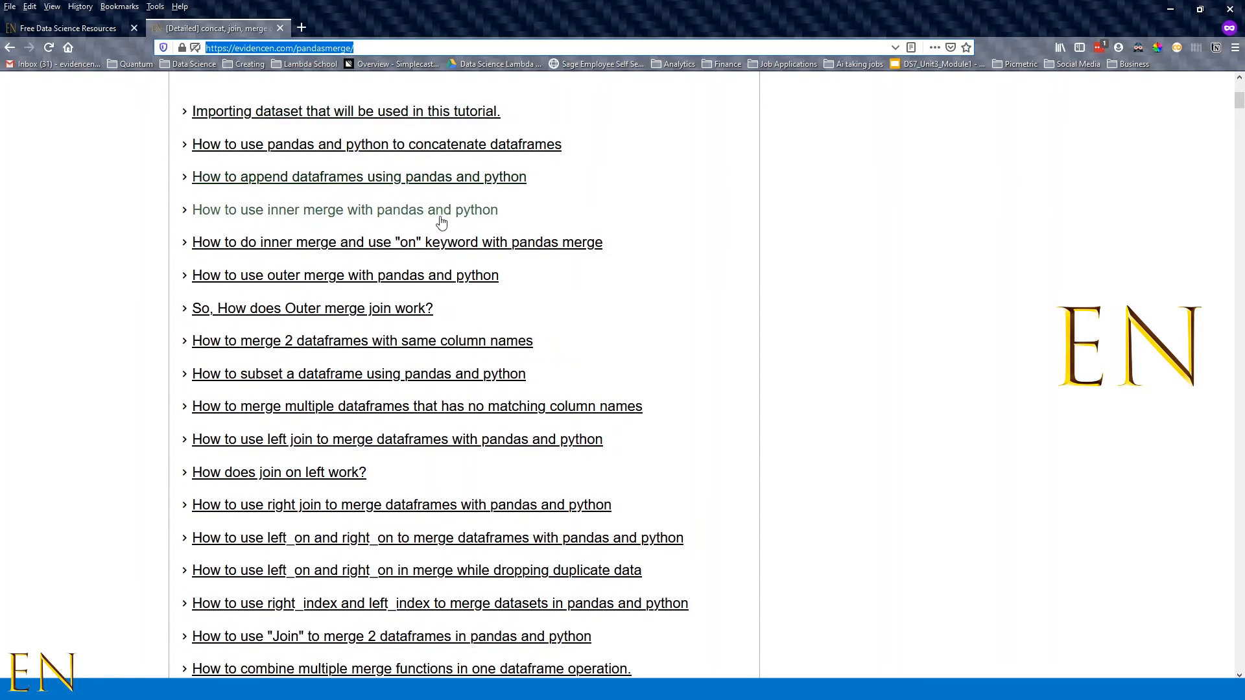
scroll("down", 3)
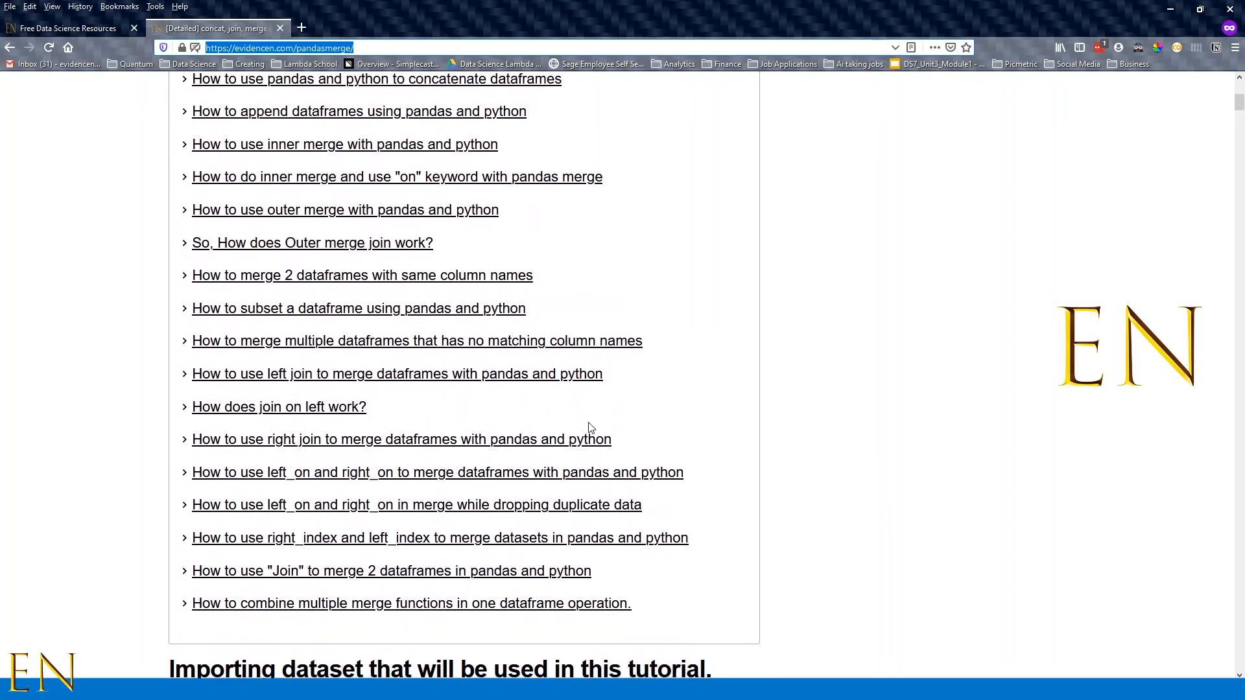
mouse_move(463, 603)
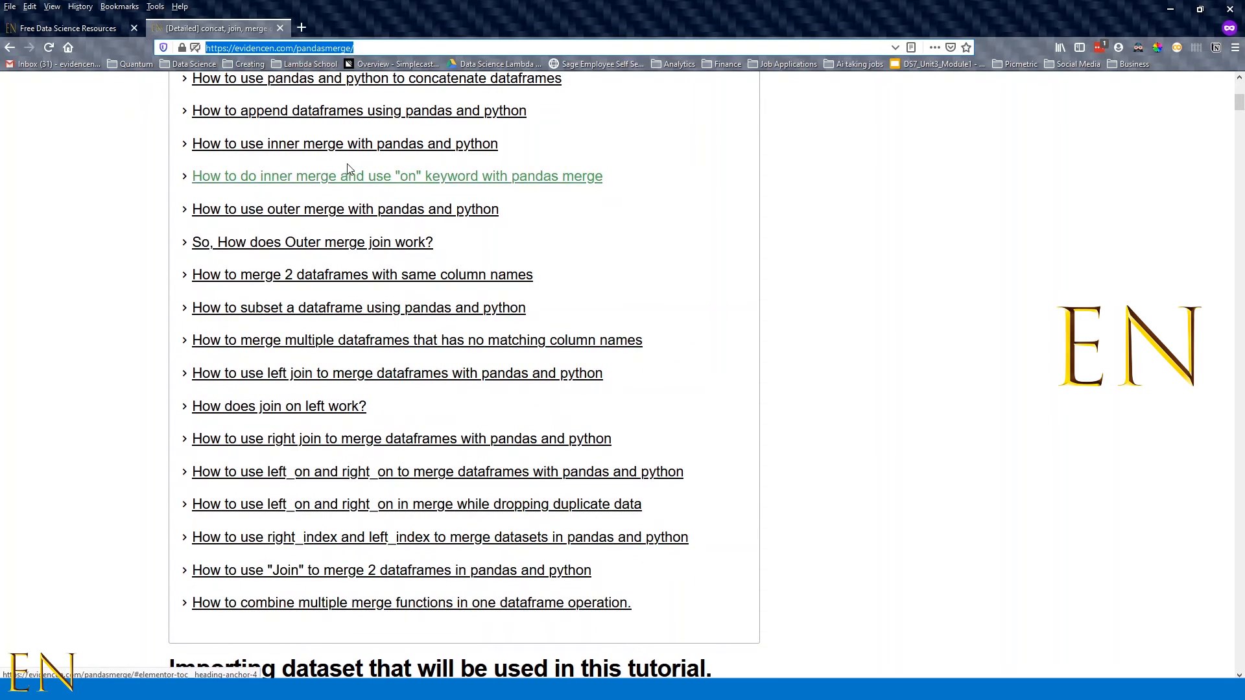
mouse_move(264, 660)
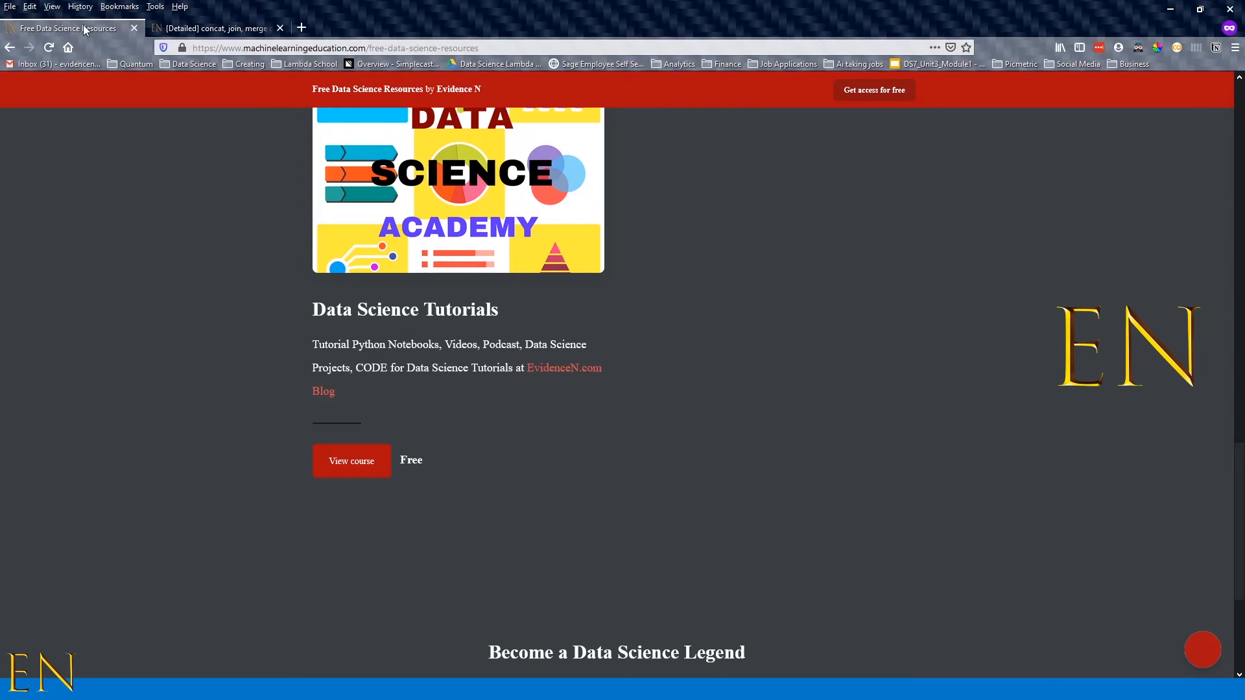
mouse_move(305, 64)
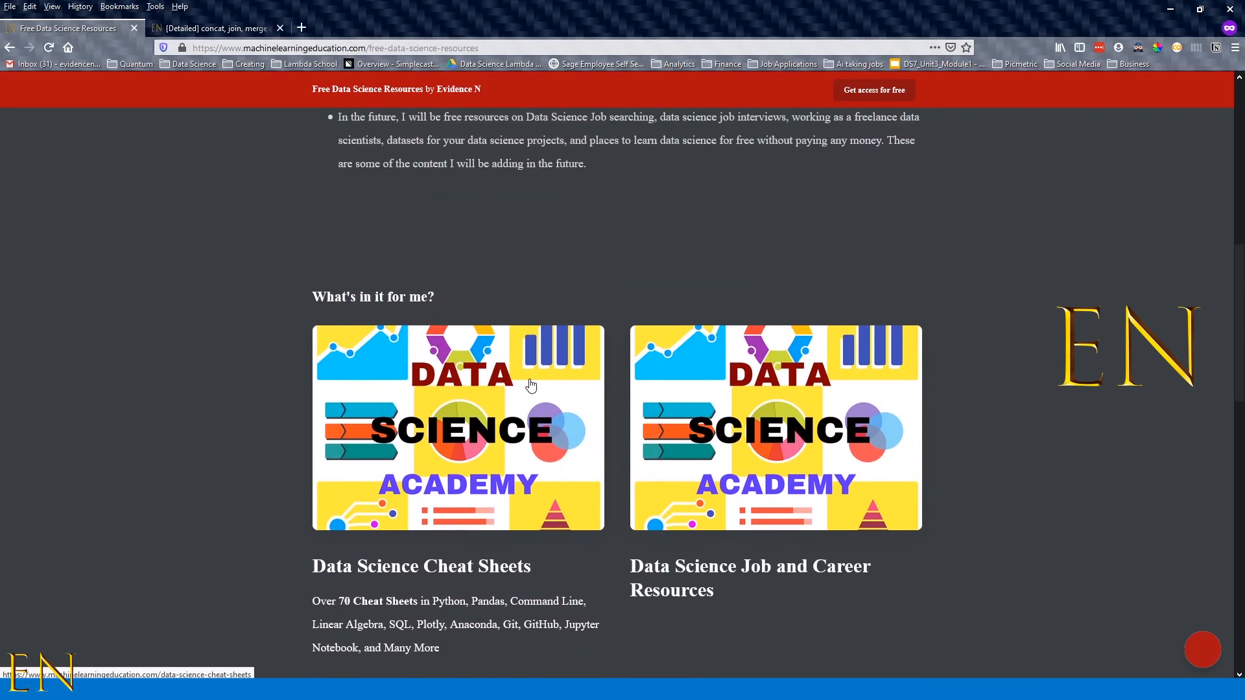
scroll("up", 3)
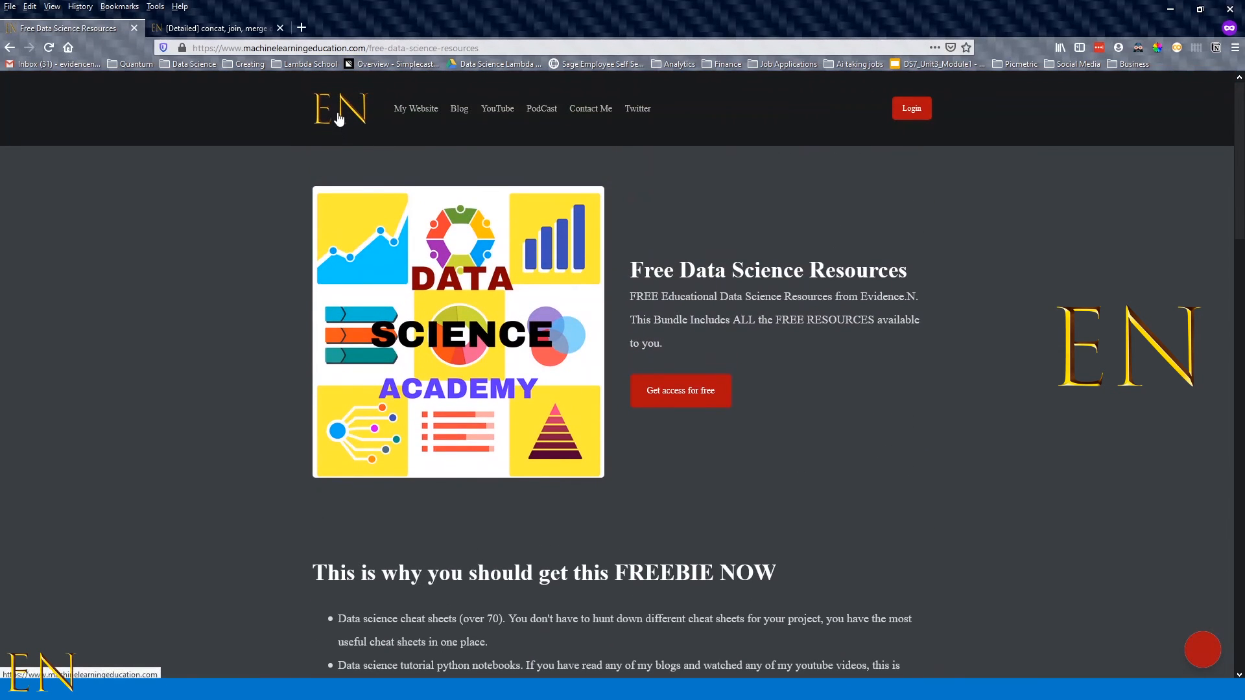
left_click(340, 109)
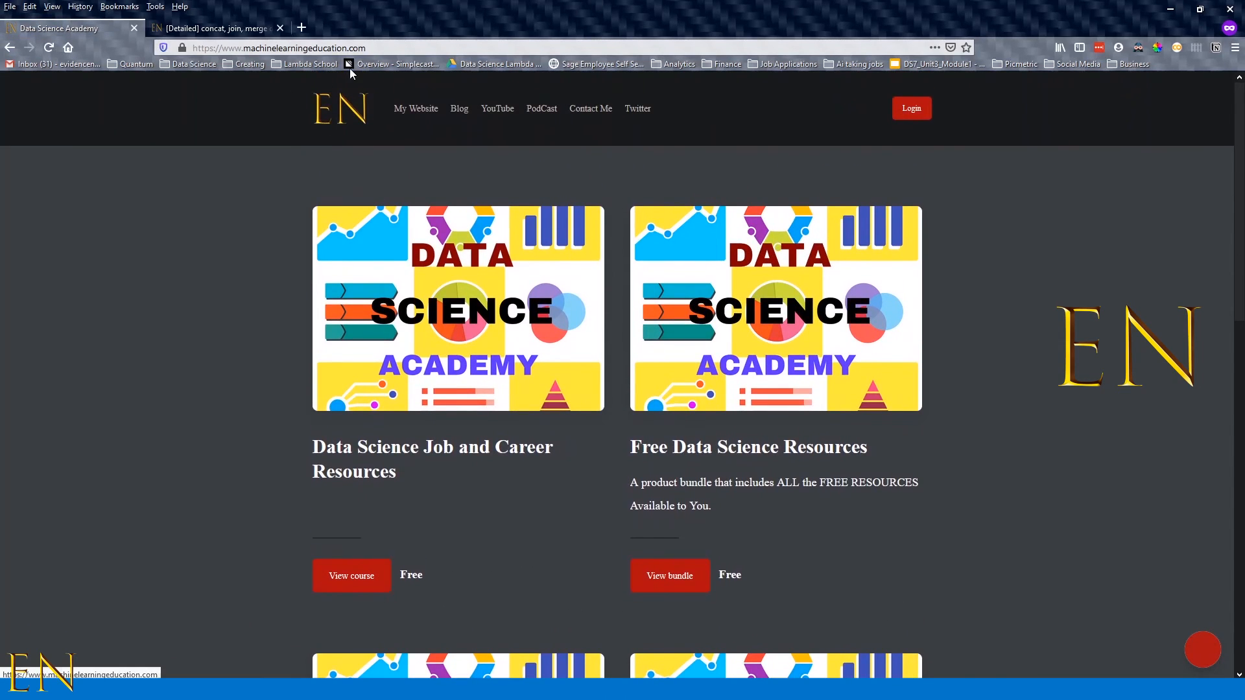
scroll("down", 3)
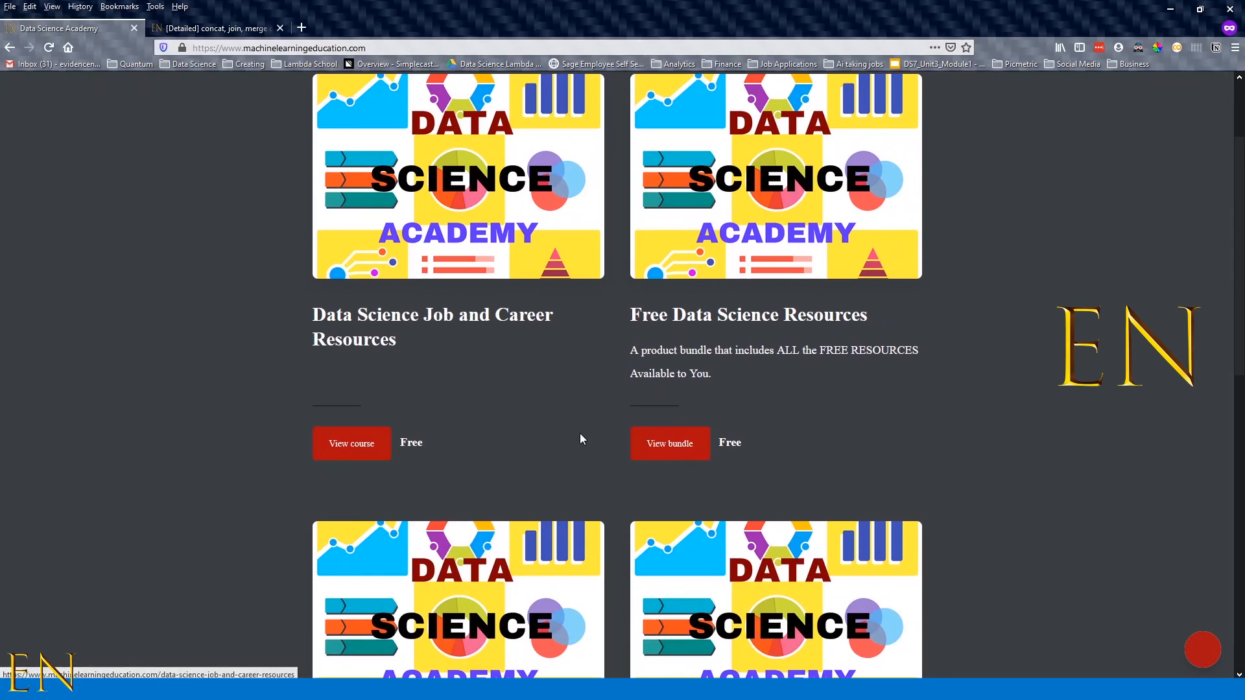
left_click(669, 443)
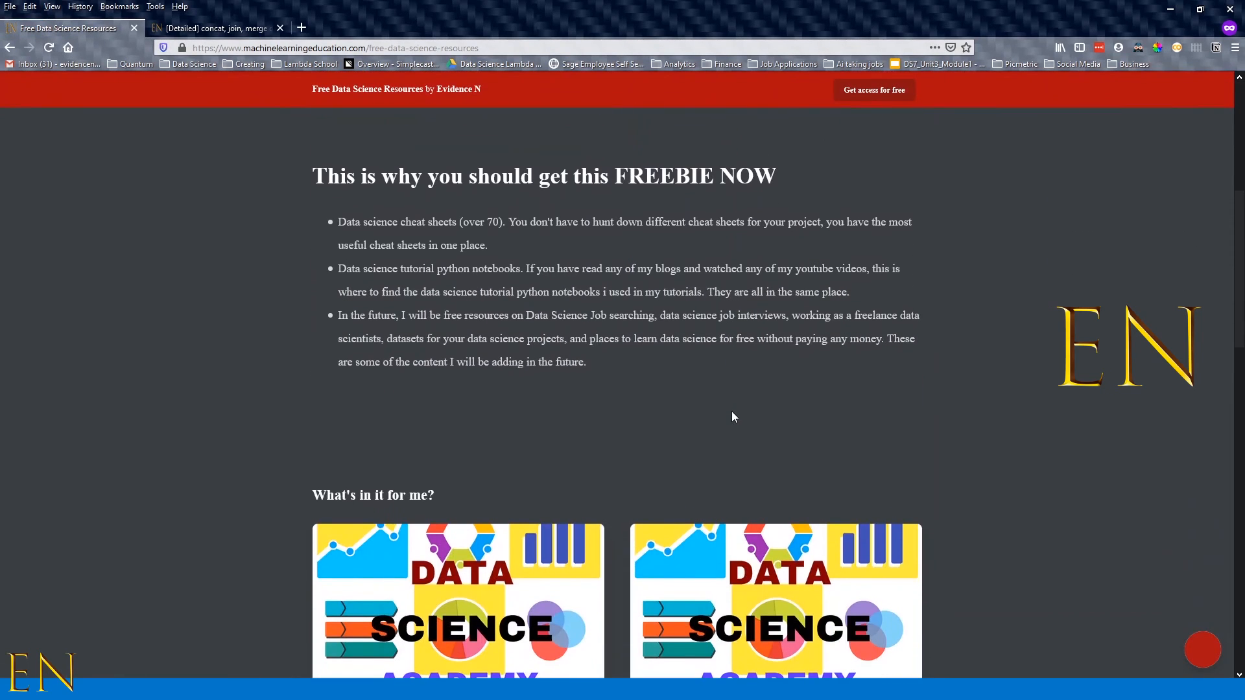
scroll("down", 3)
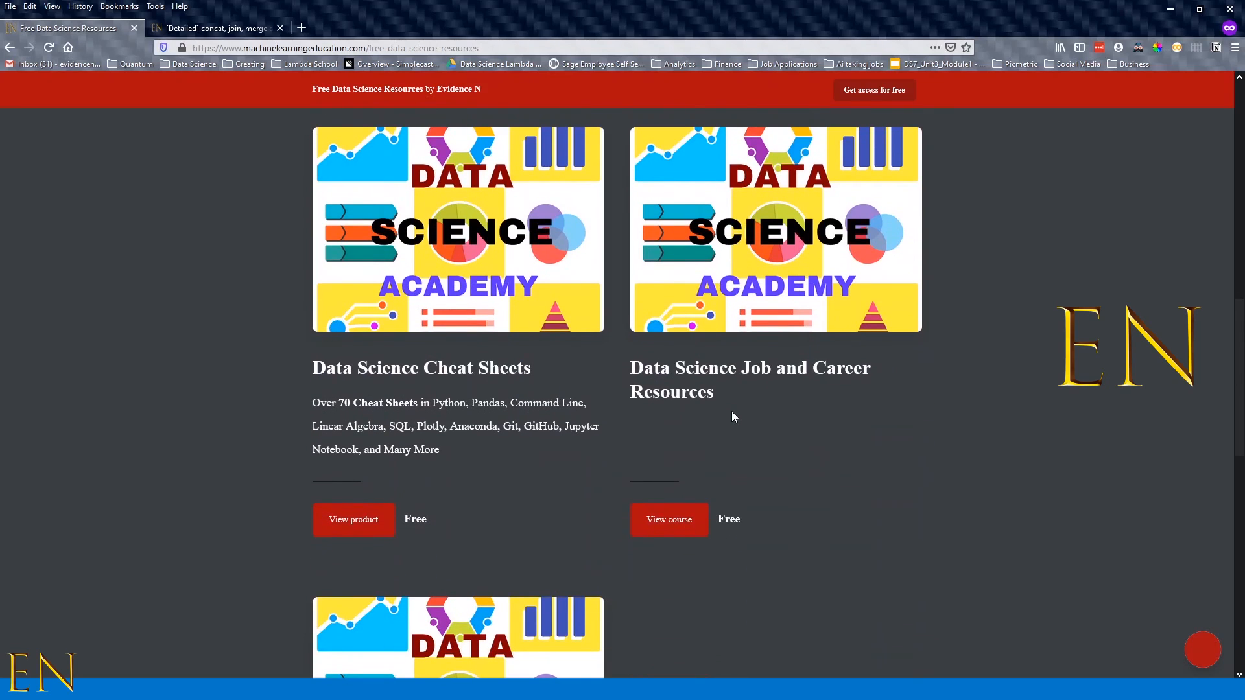
mouse_move(388, 388)
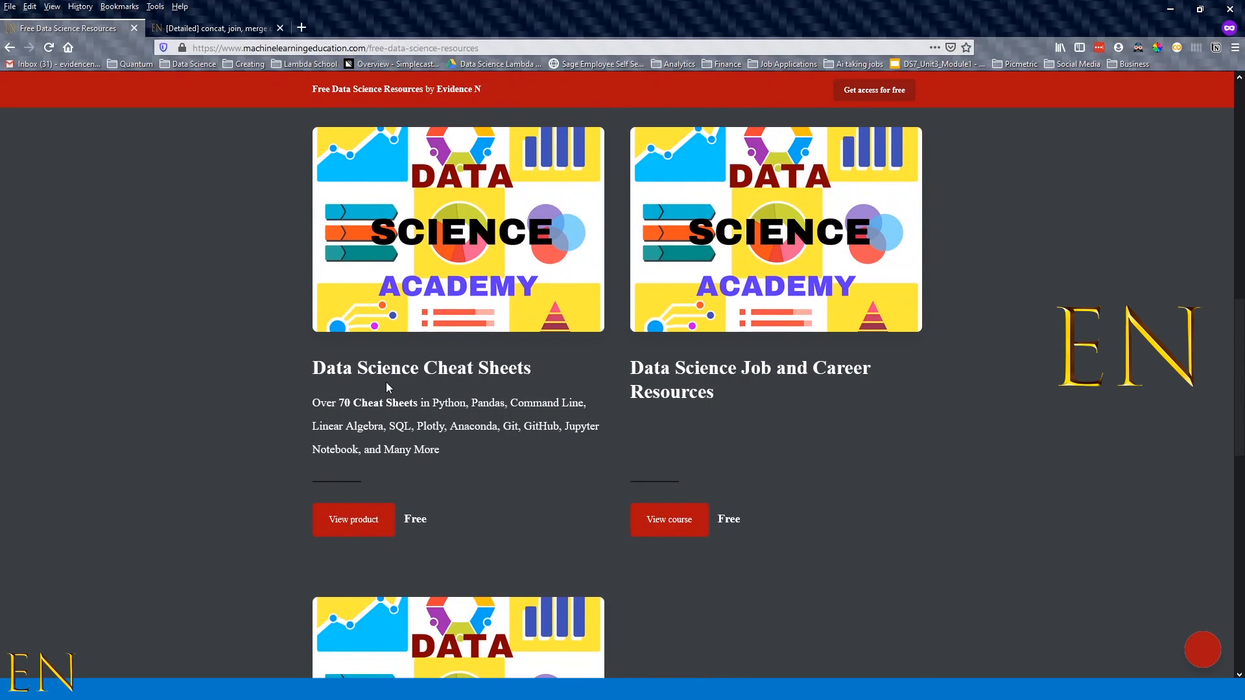
mouse_move(687, 440)
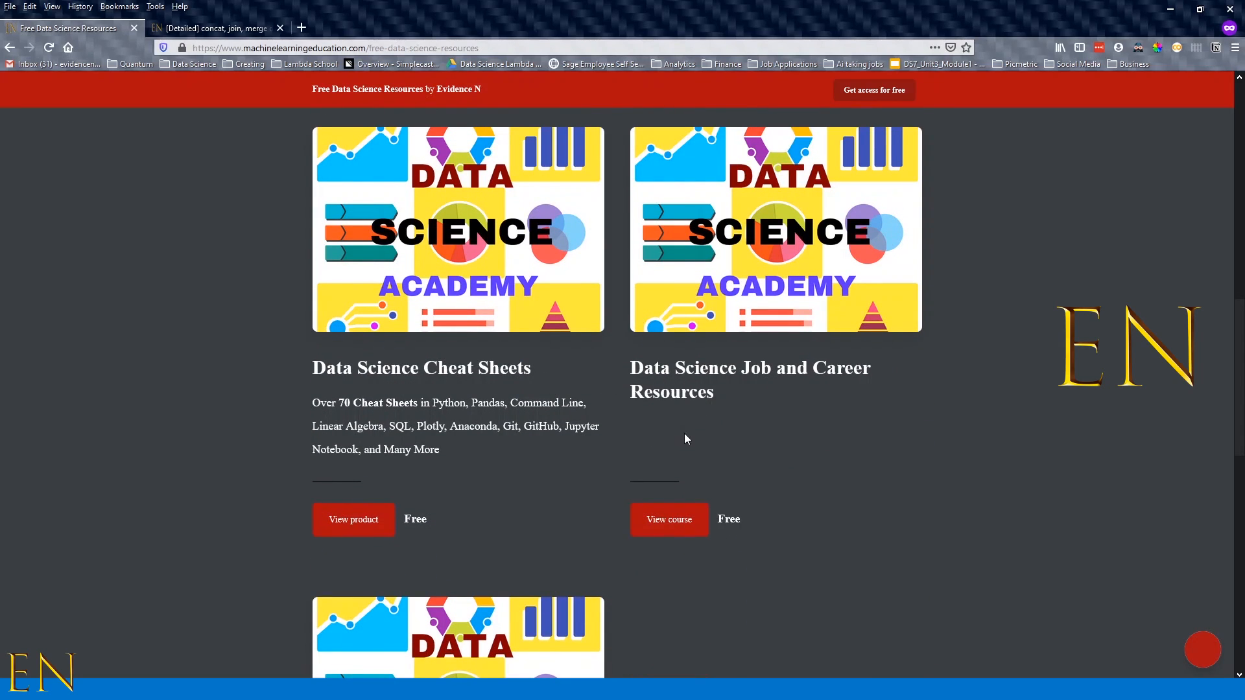
scroll("down", 3)
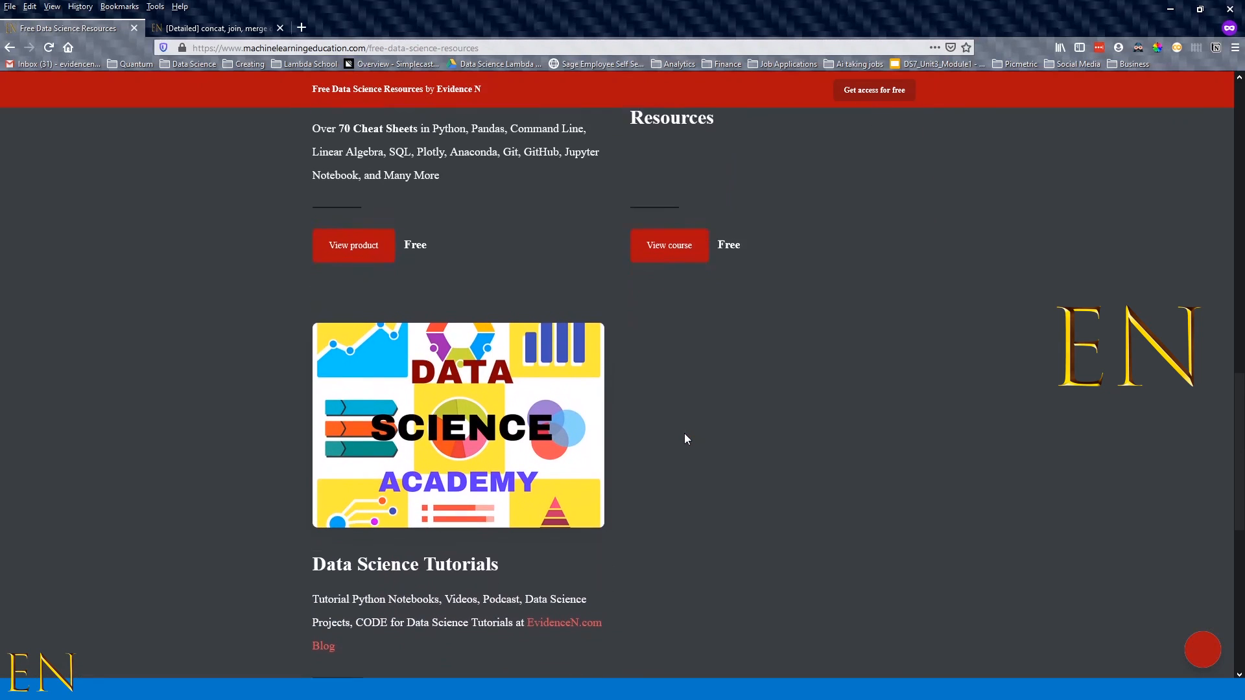
scroll("down", 3)
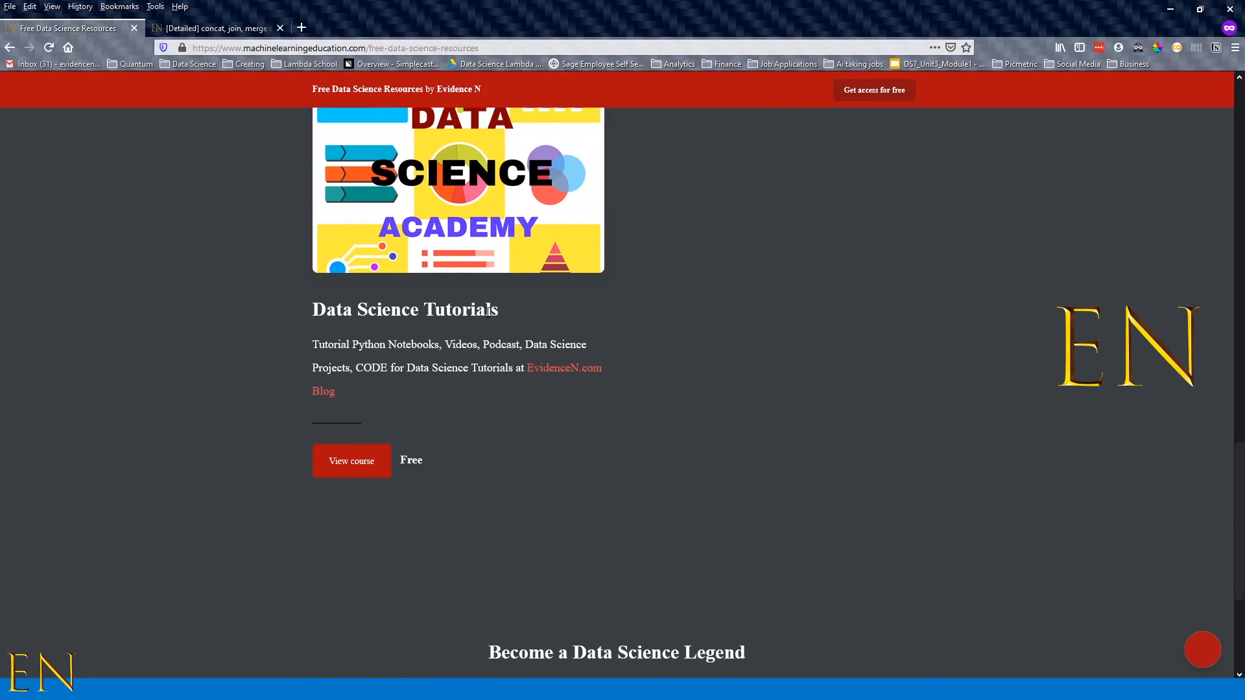